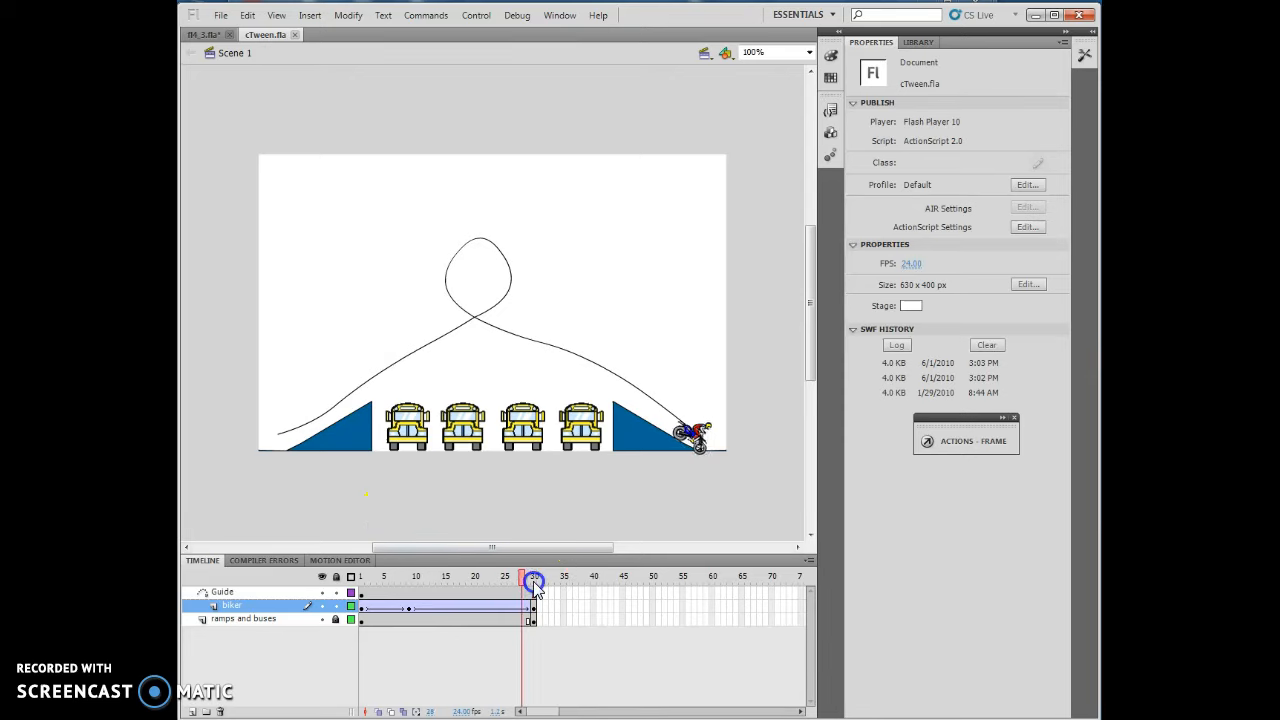
Check the biker on the tween's end frame and show the Library with the biker symbol.
click(360, 576)
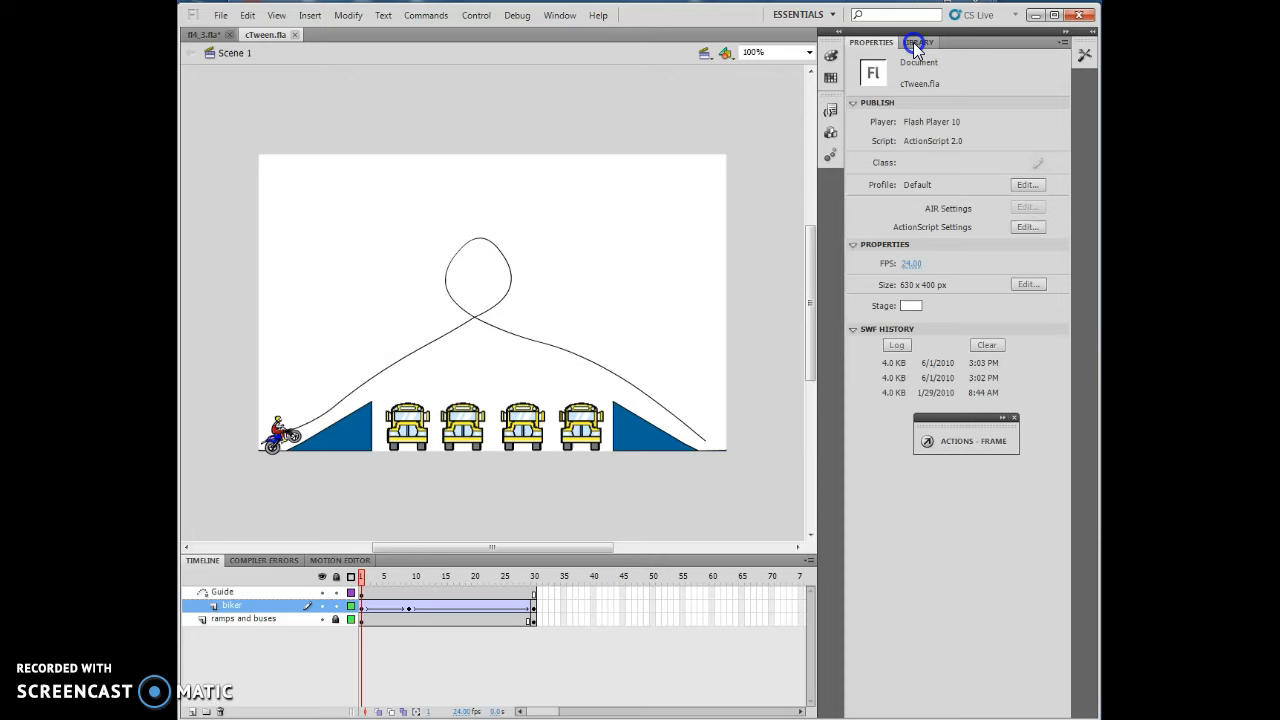
click(918, 42)
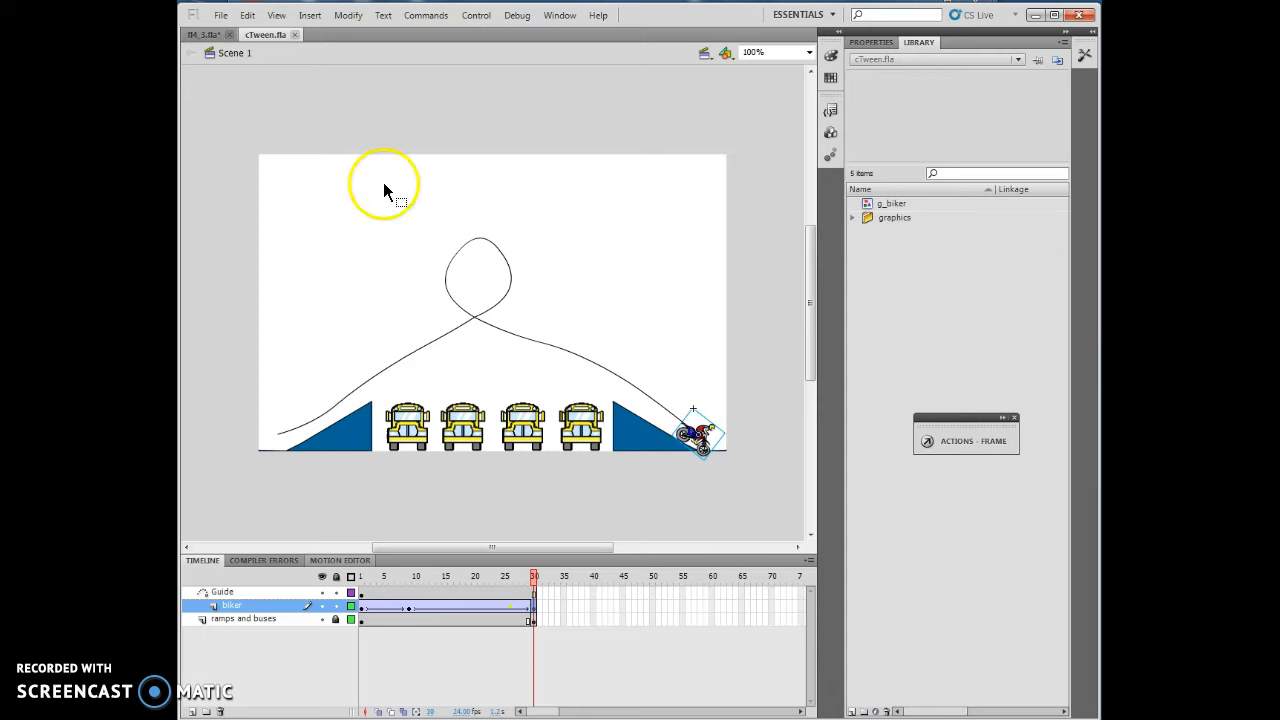
Select the Guide layer and scrub frames 1-2 to watch the biker start up the left ramp.
click(308, 16)
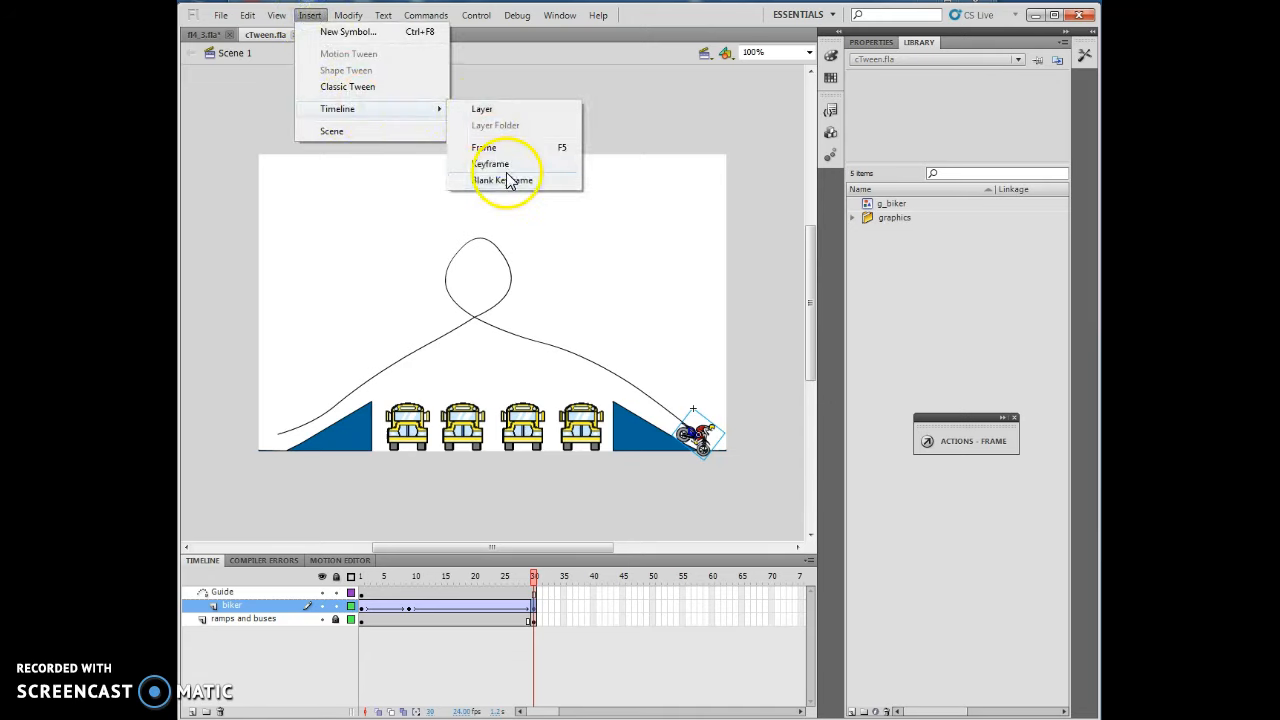
click(504, 180)
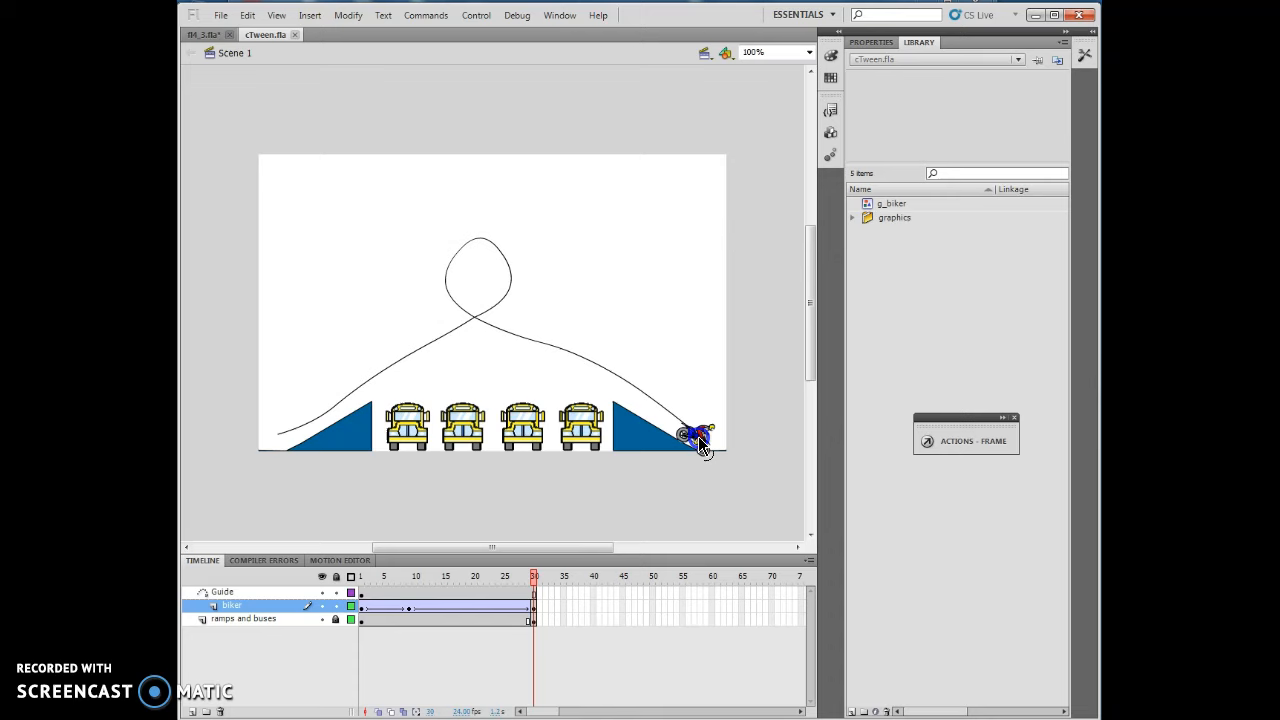
click(222, 592)
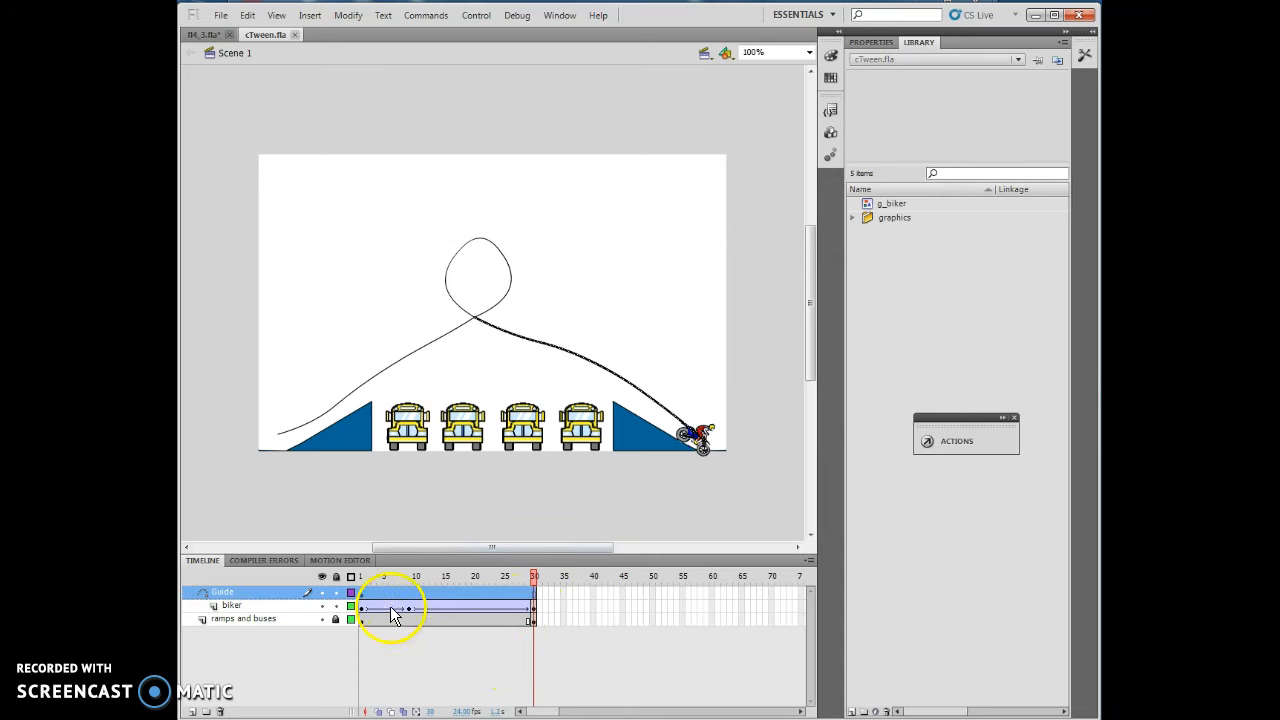
click(352, 592)
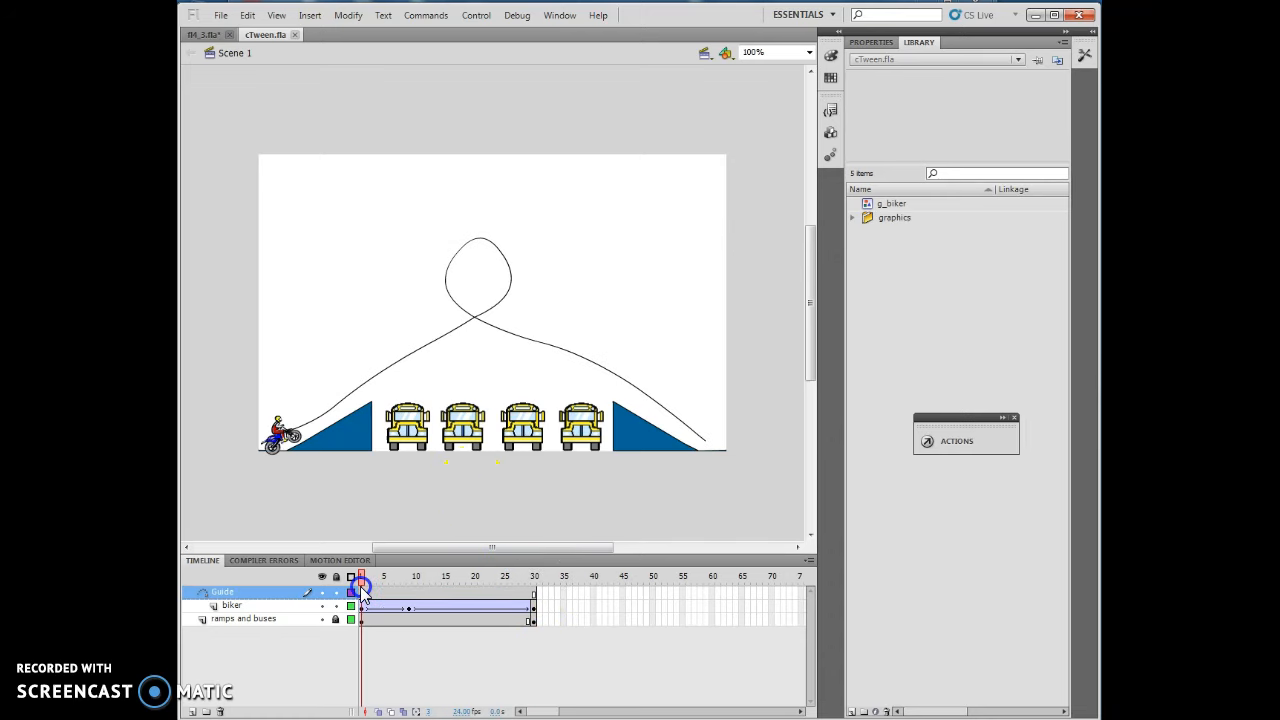
drag(360, 576, 534, 576)
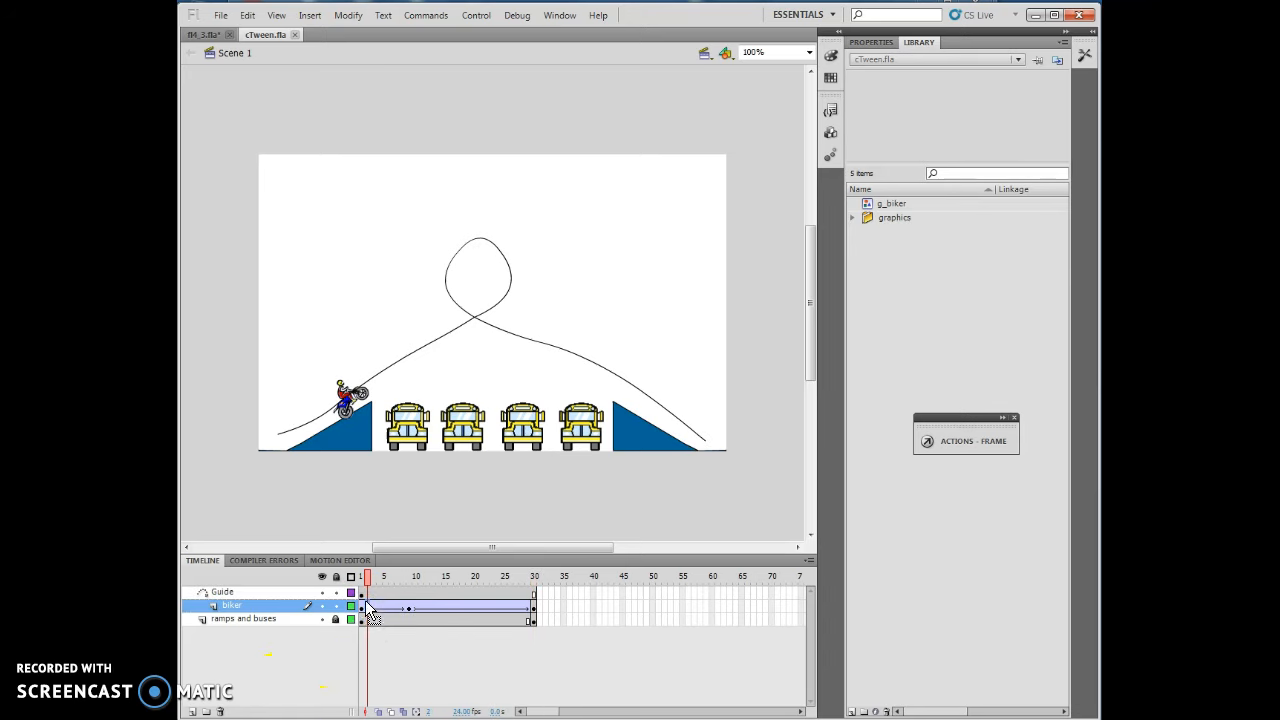
click(350, 400)
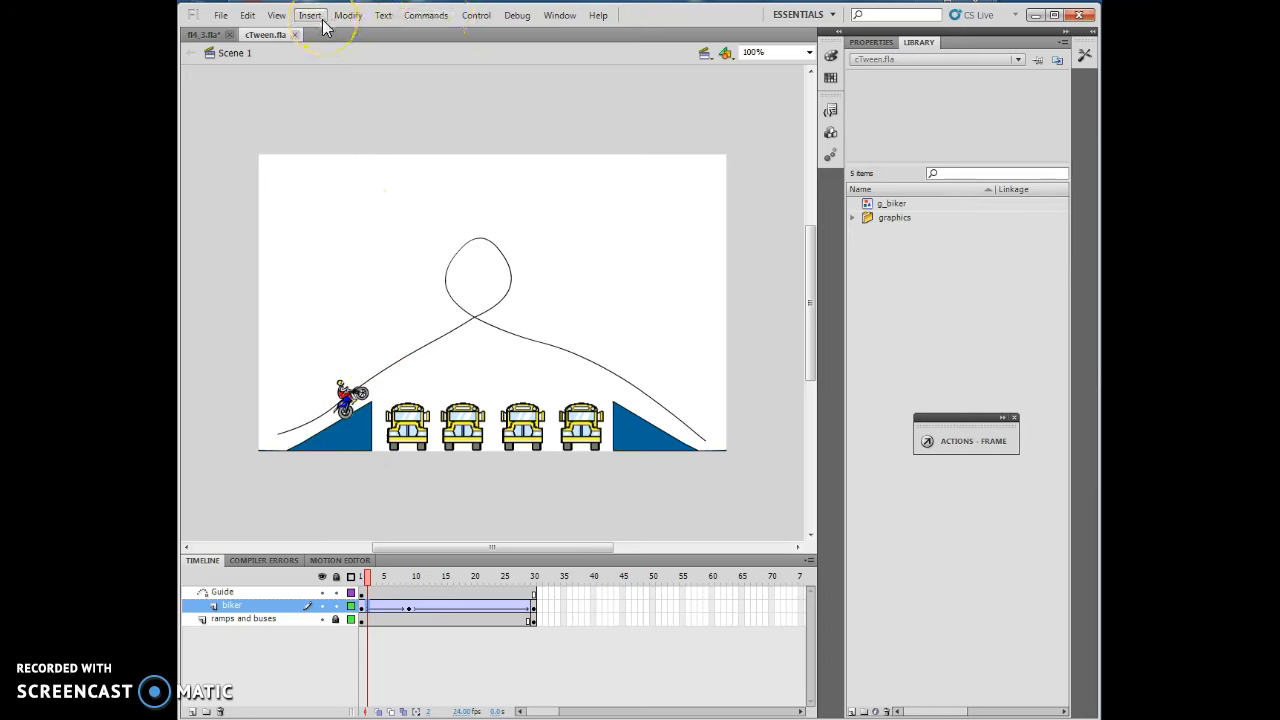
click(310, 14)
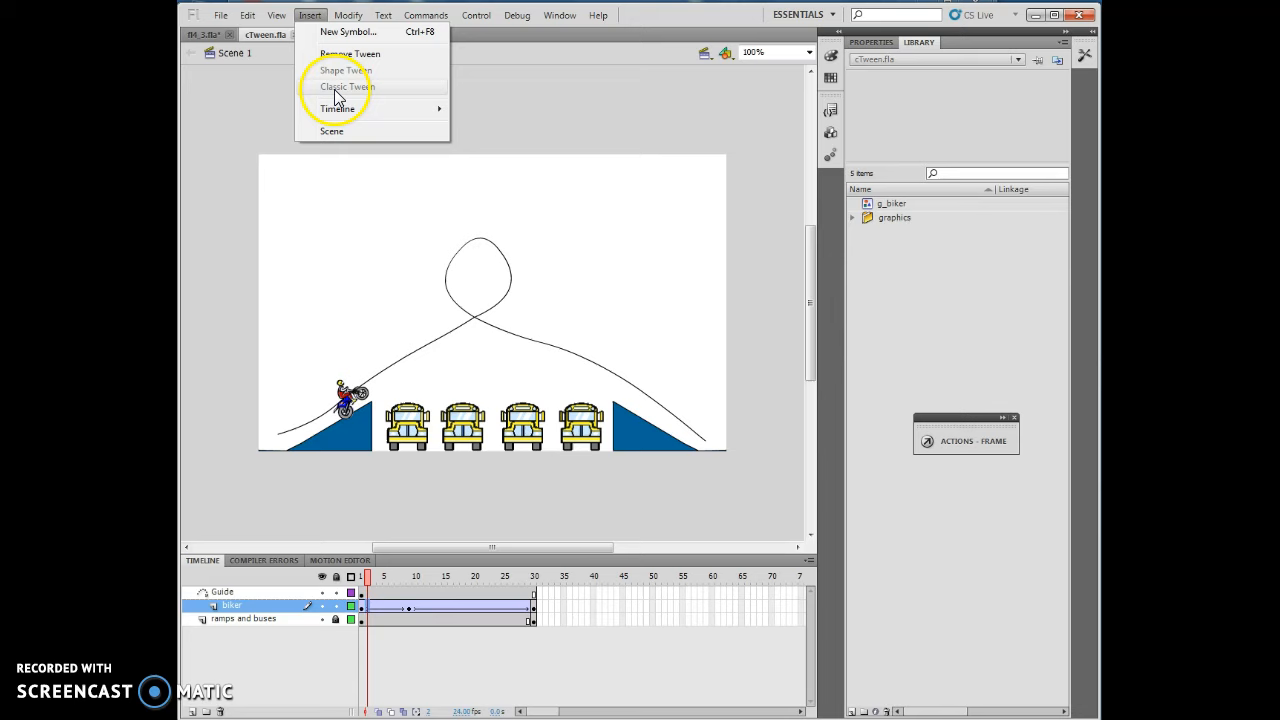
mouse_move(340, 102)
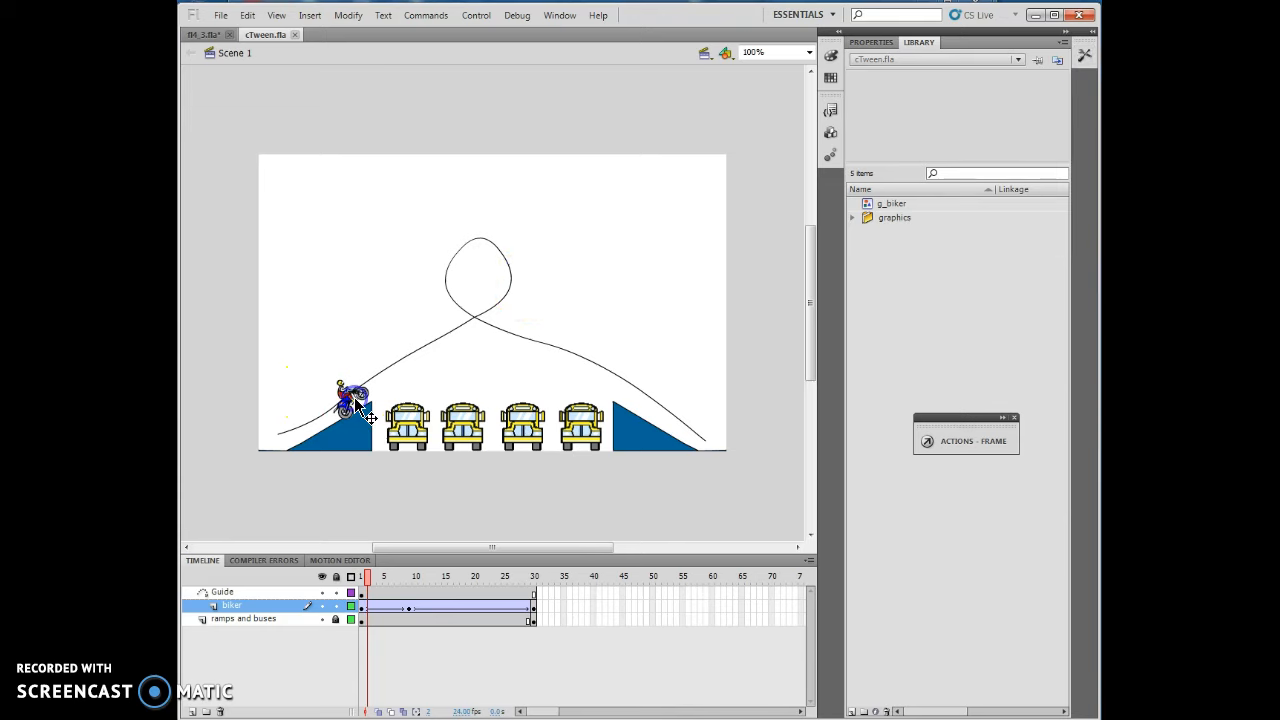
click(222, 592)
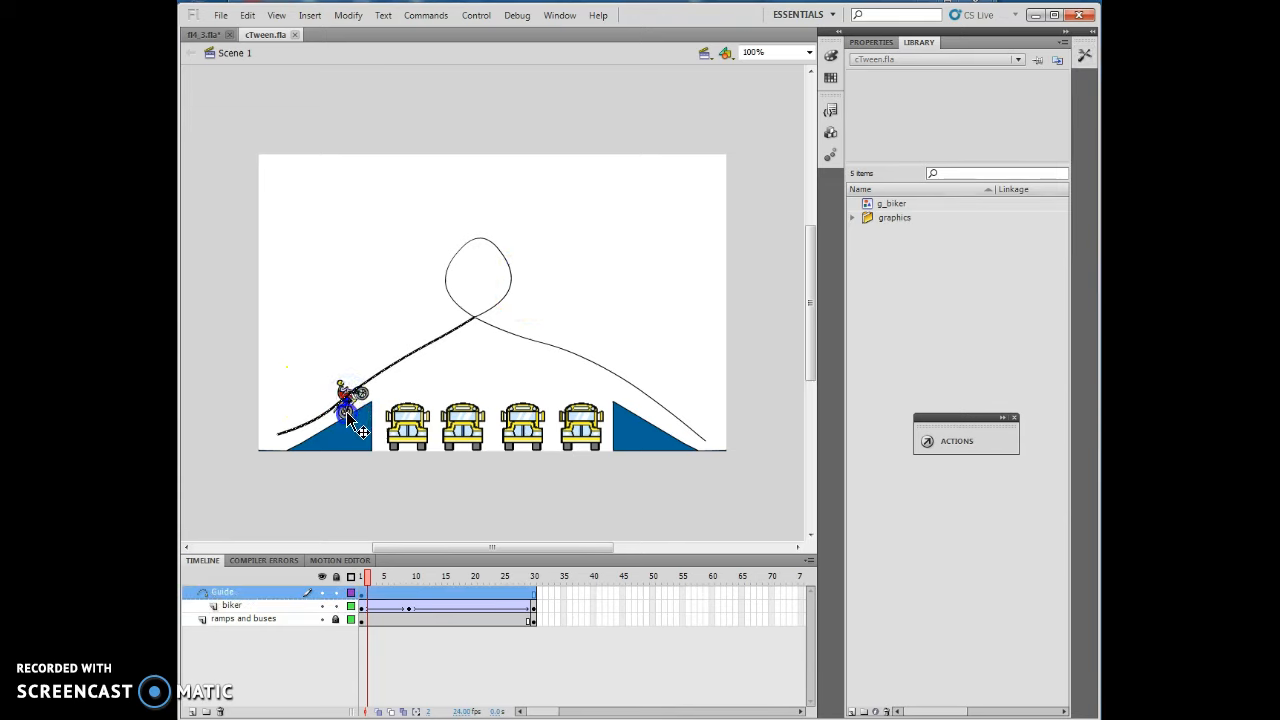
click(310, 14)
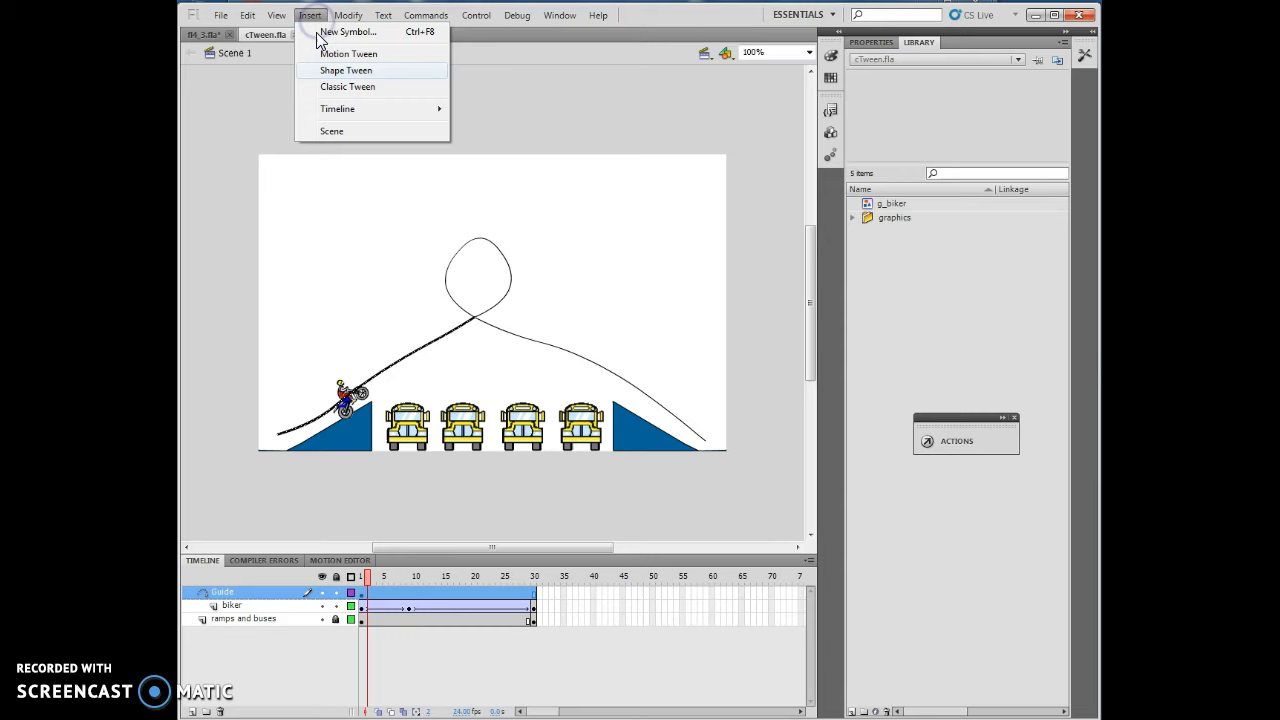
mouse_move(684, 336)
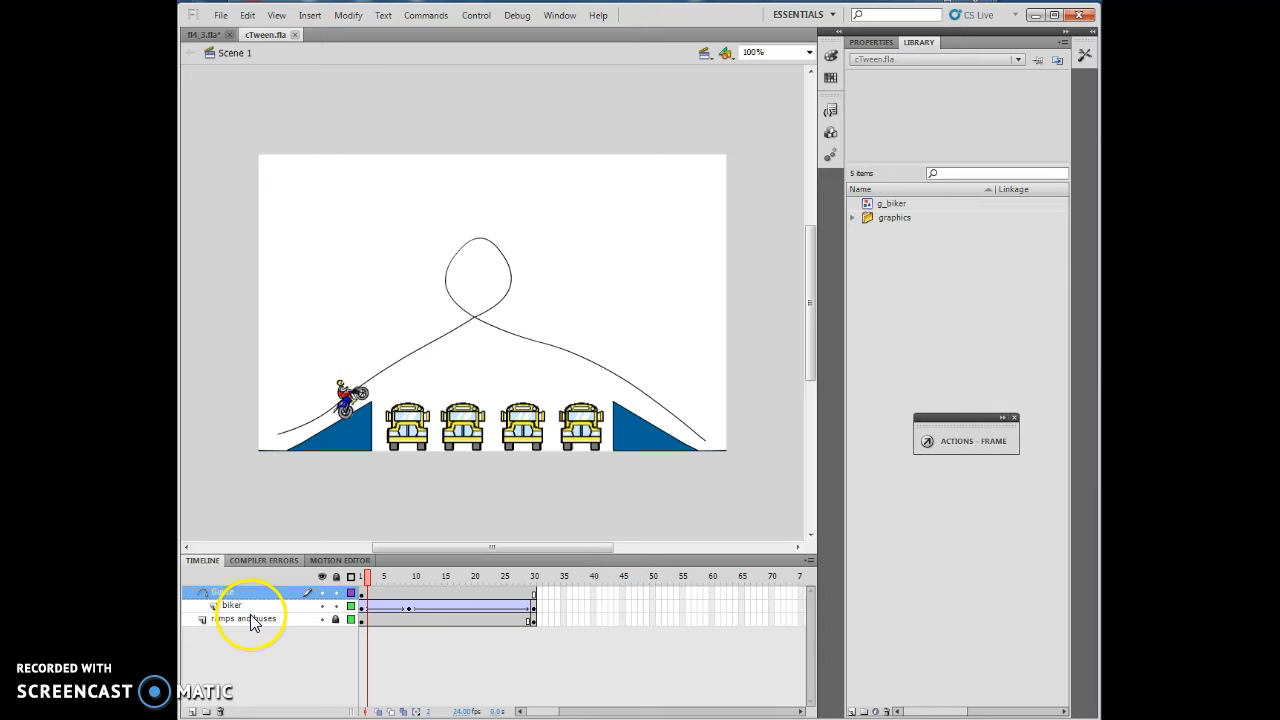
click(222, 592)
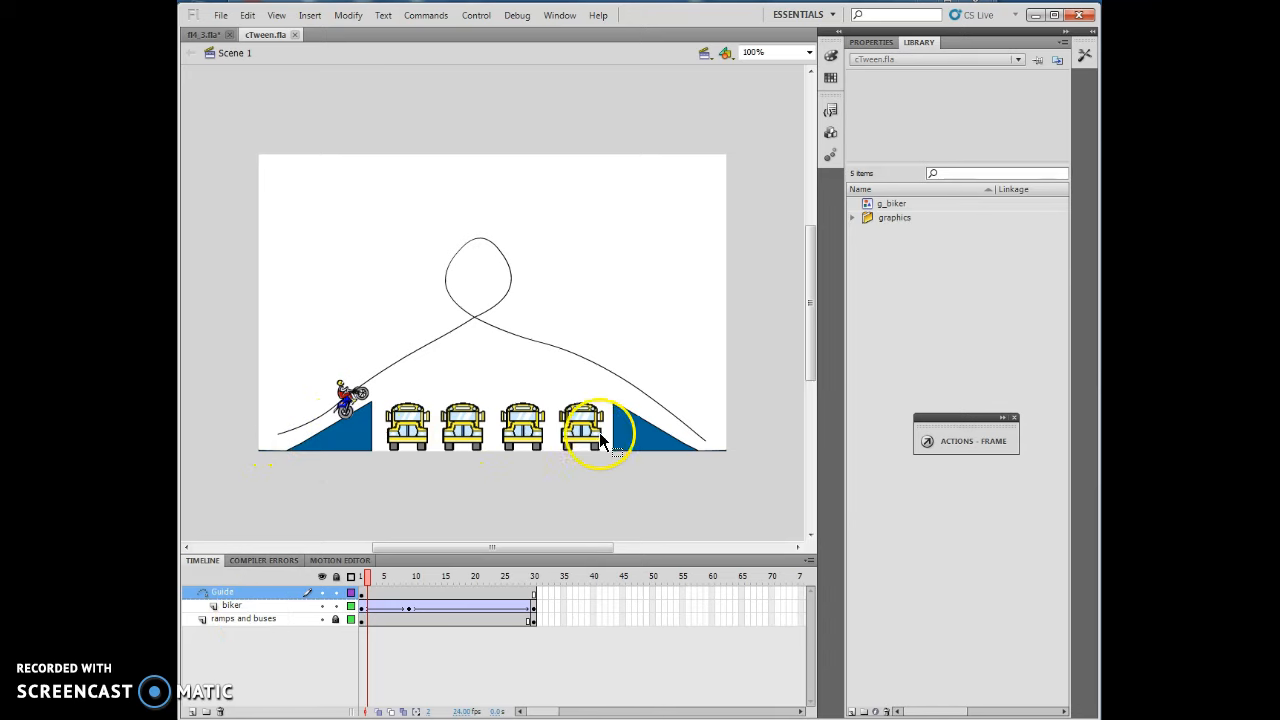
mouse_move(384, 436)
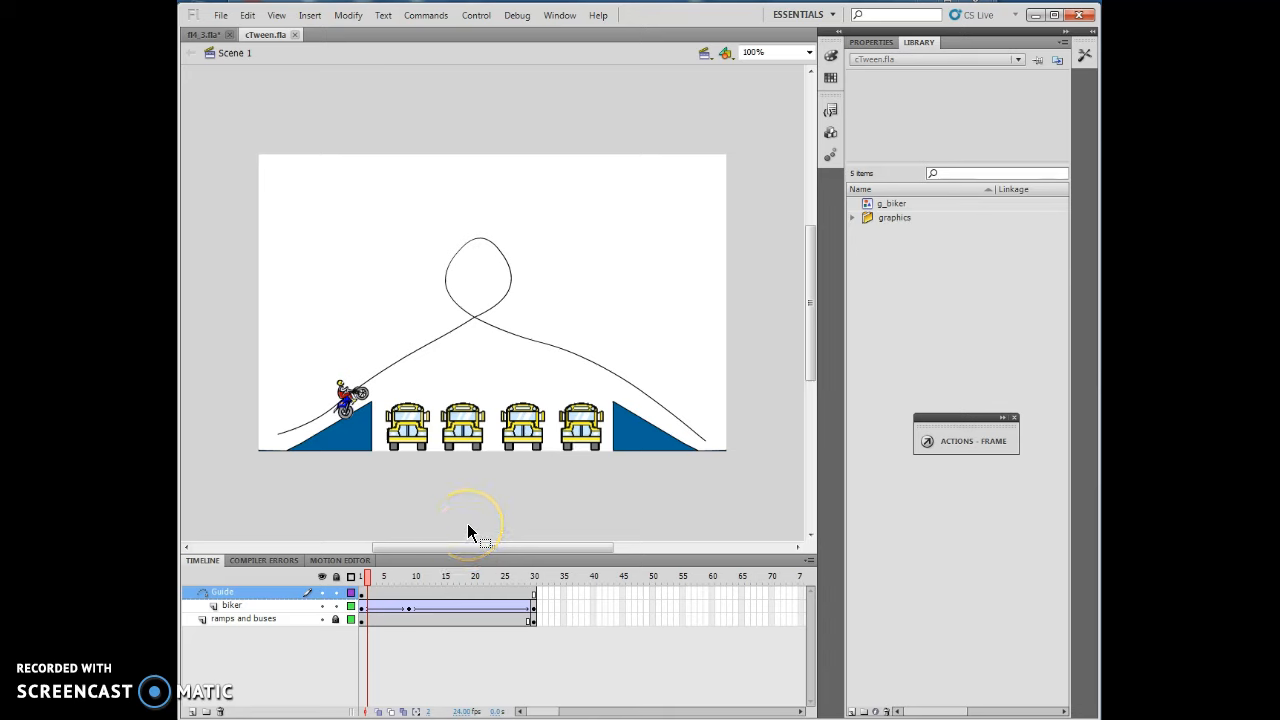
mouse_move(258, 680)
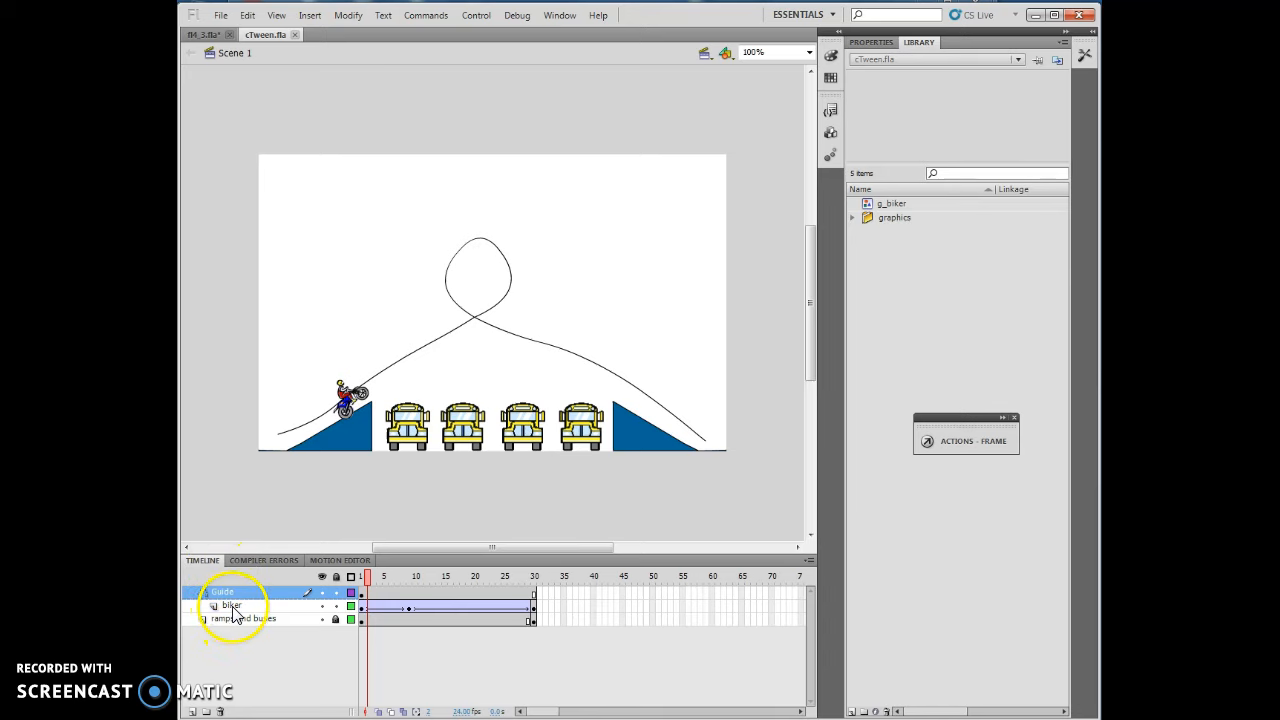
click(232, 604)
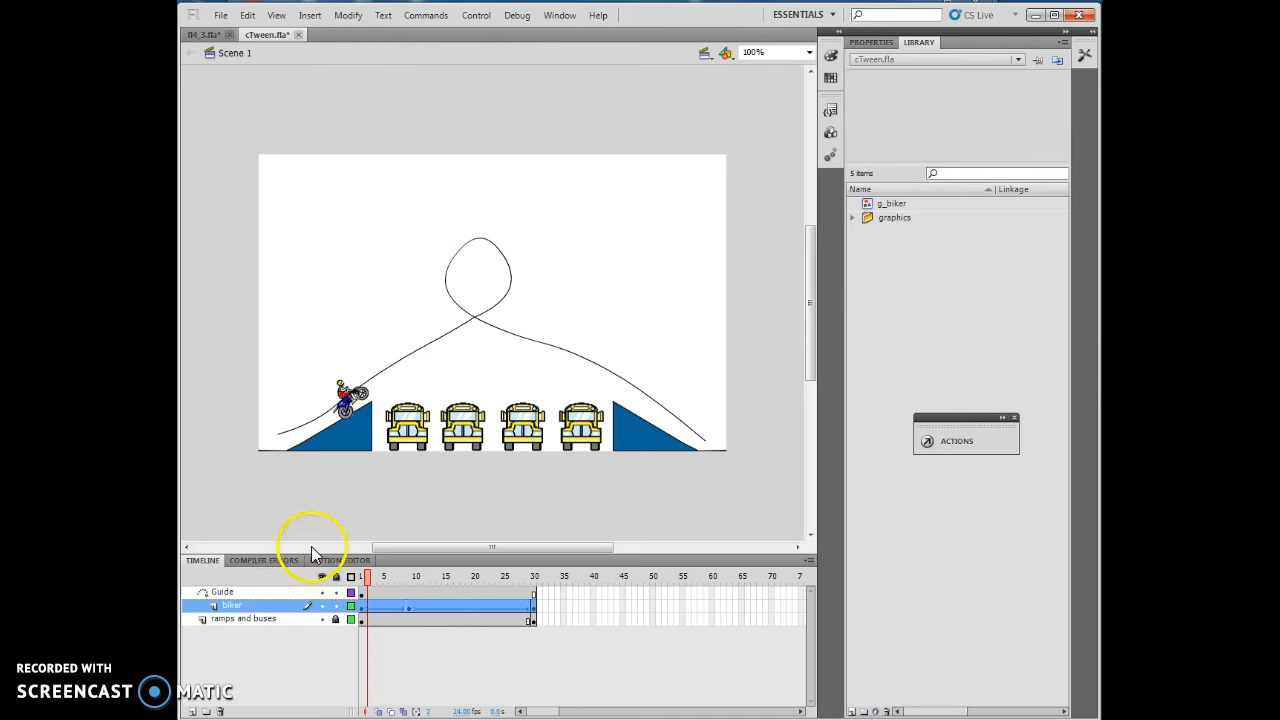
click(222, 592)
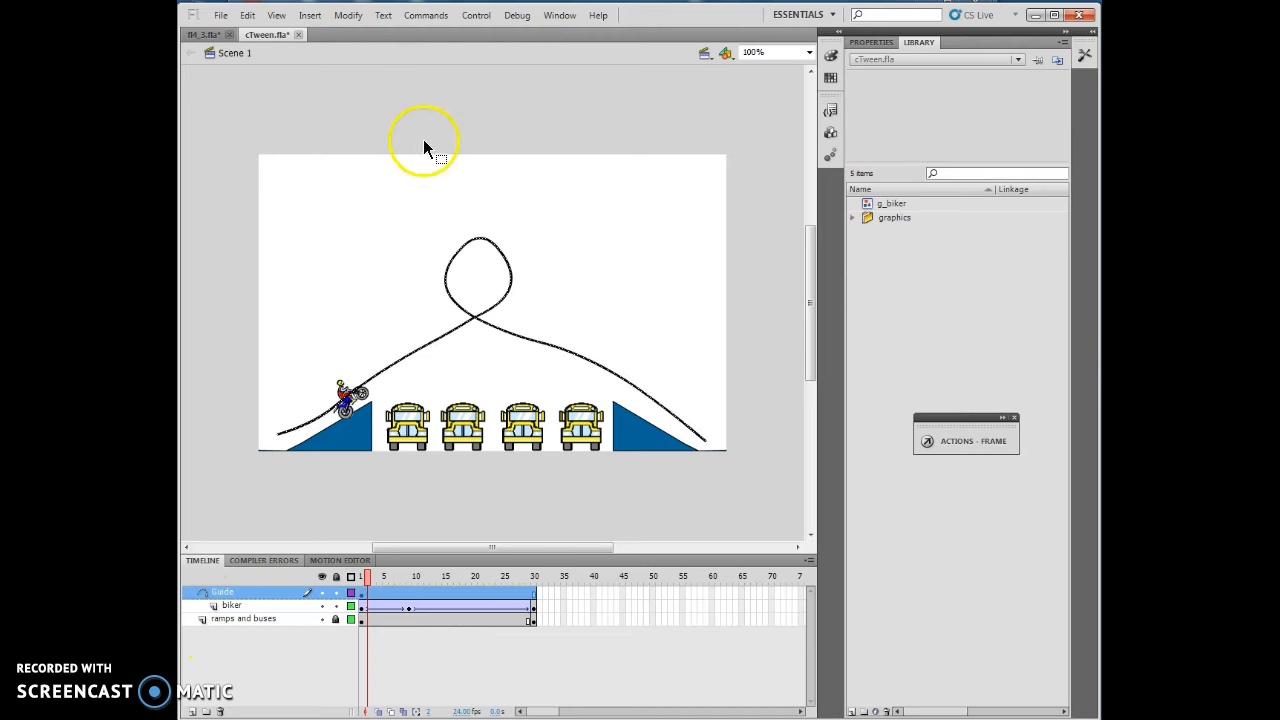
mouse_move(490, 54)
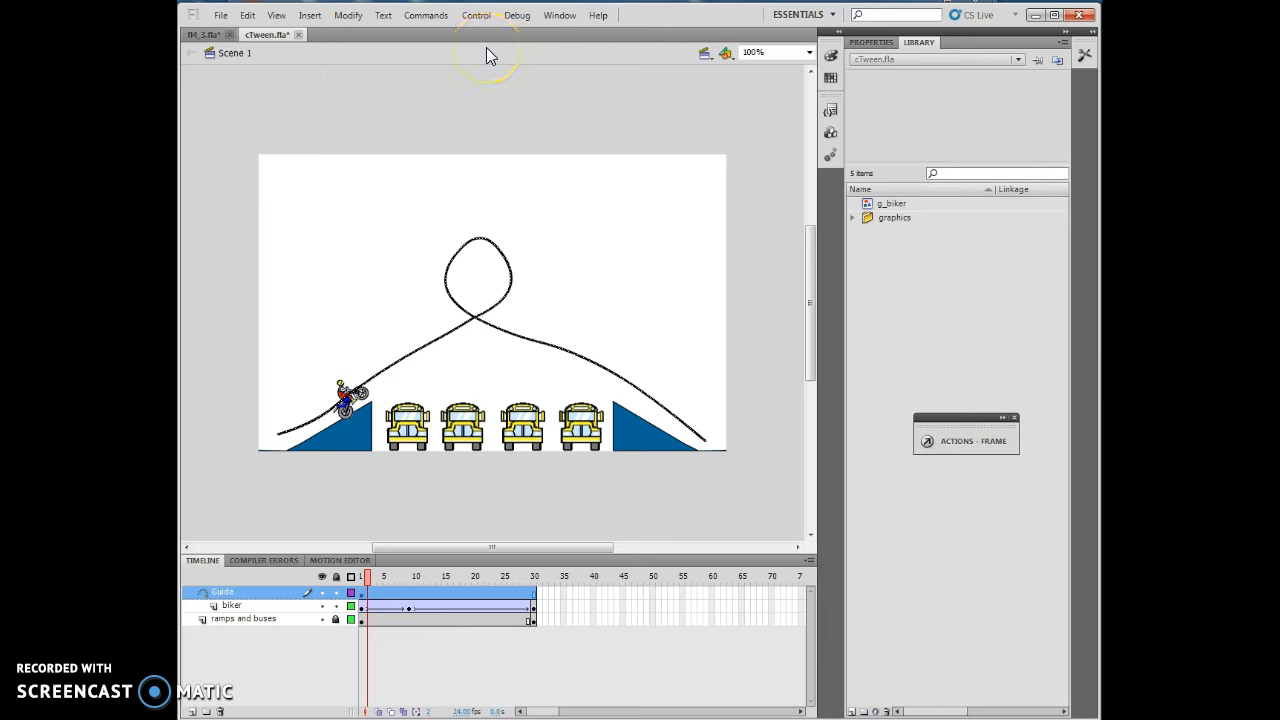
mouse_move(344, 48)
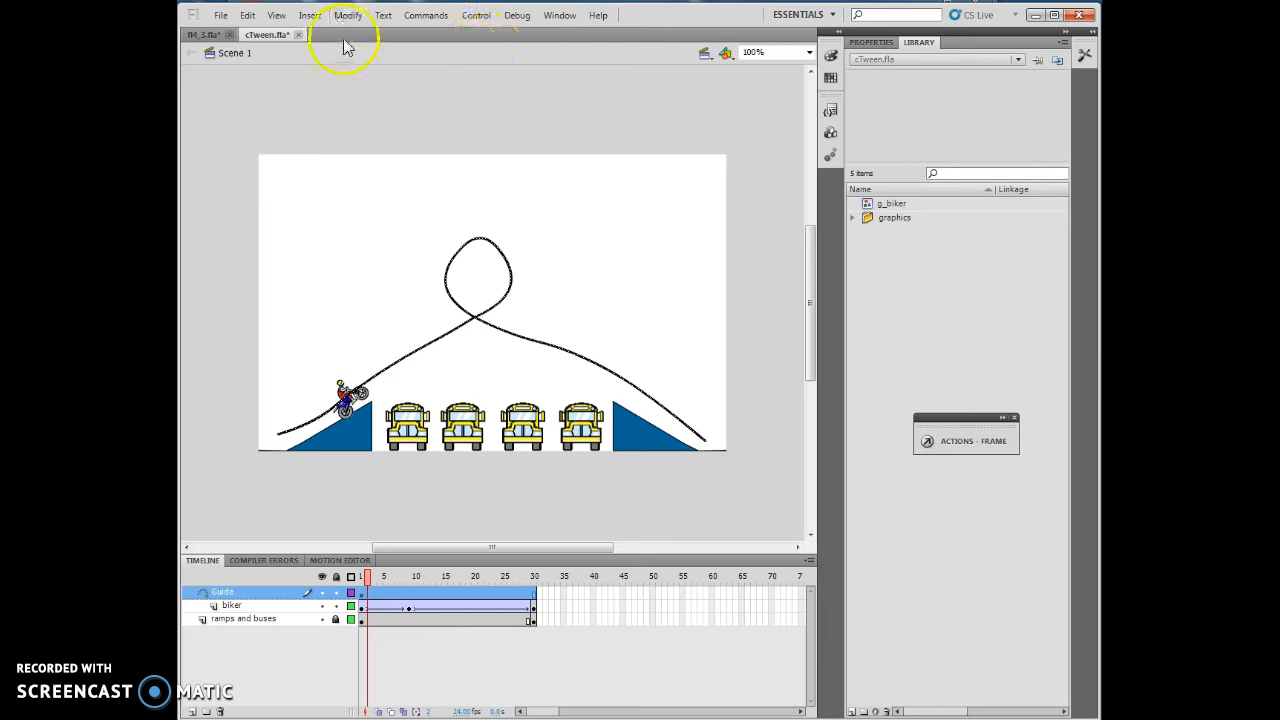
Confirm the layer name Guide in the Layer Properties dialog via Modify > Timeline.
click(348, 14)
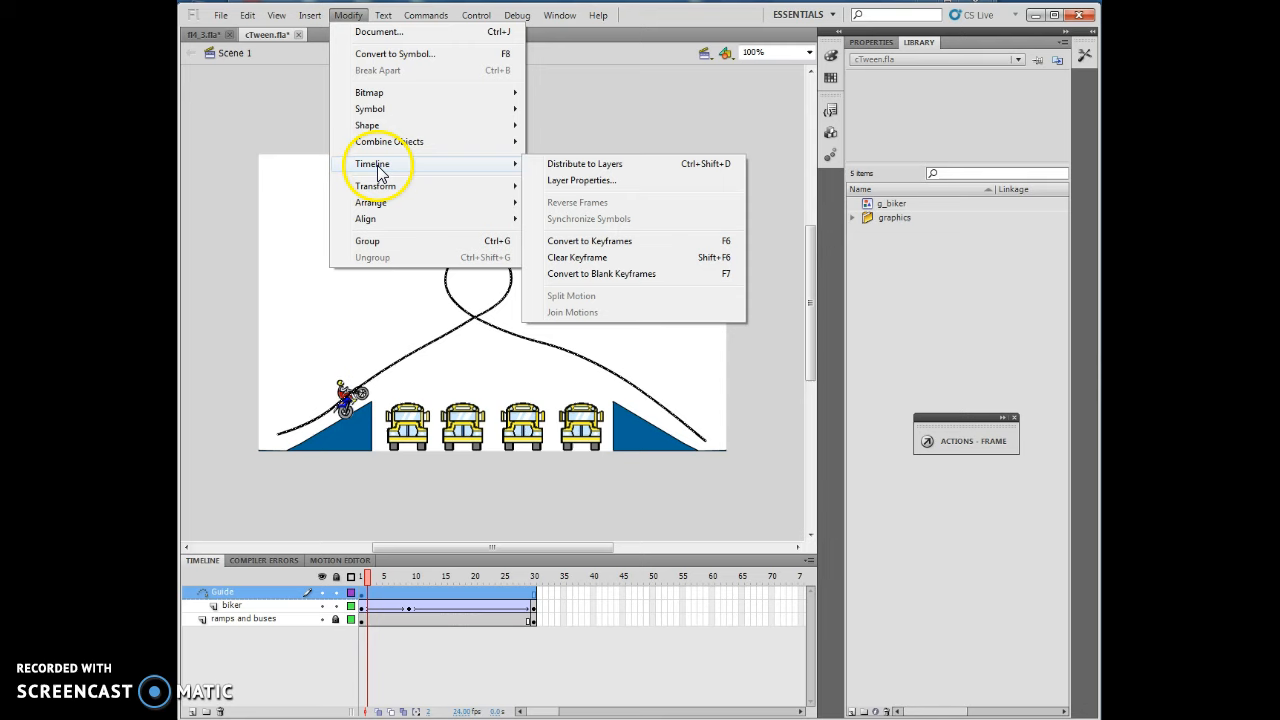
click(580, 180)
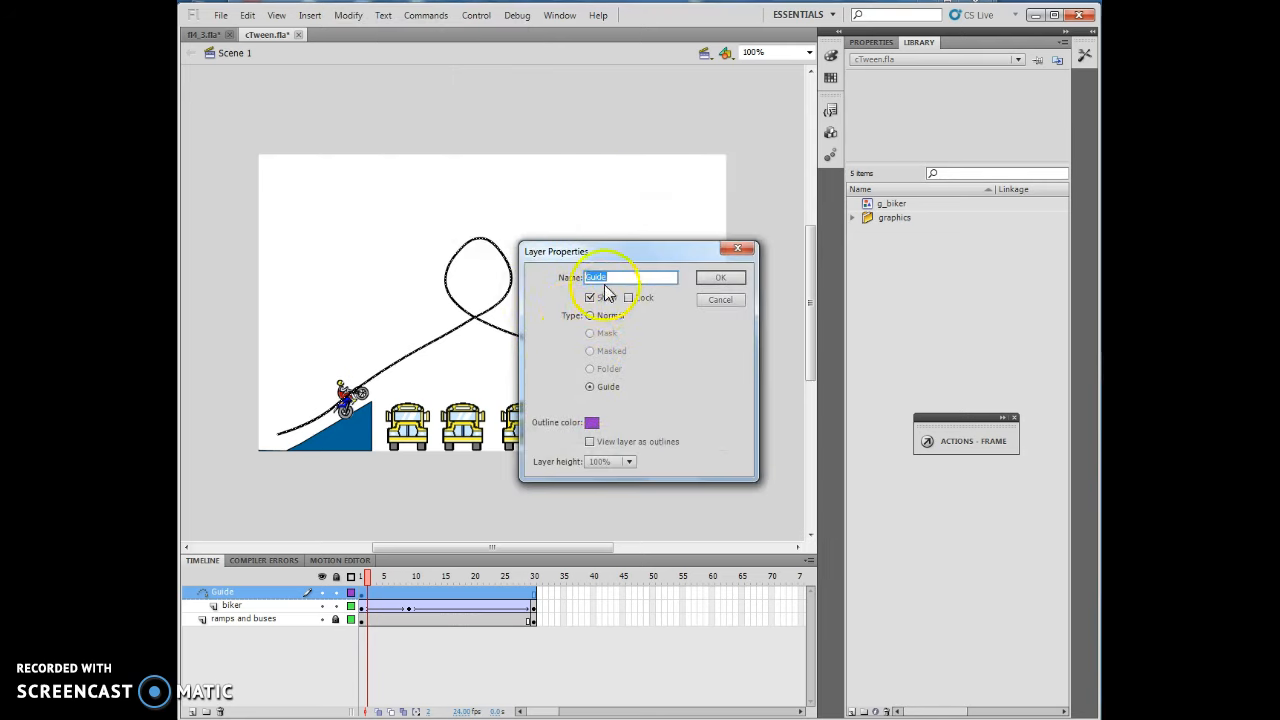
mouse_move(640, 348)
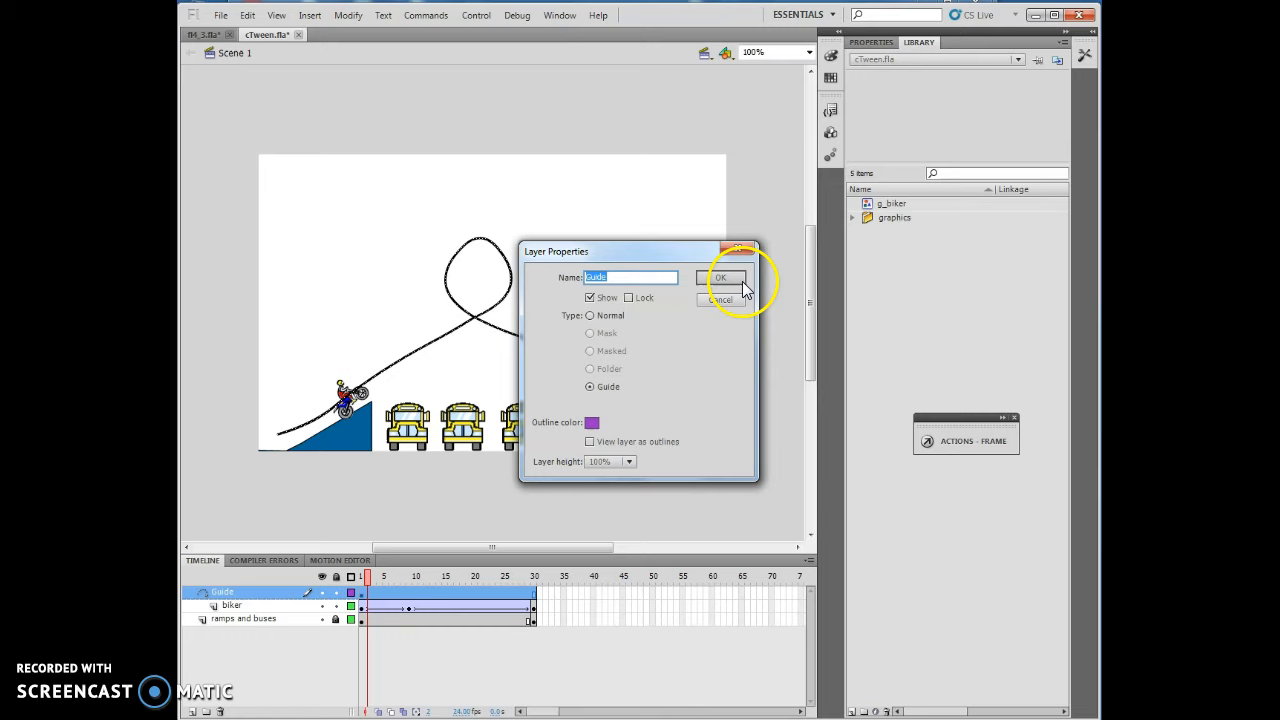
click(720, 276)
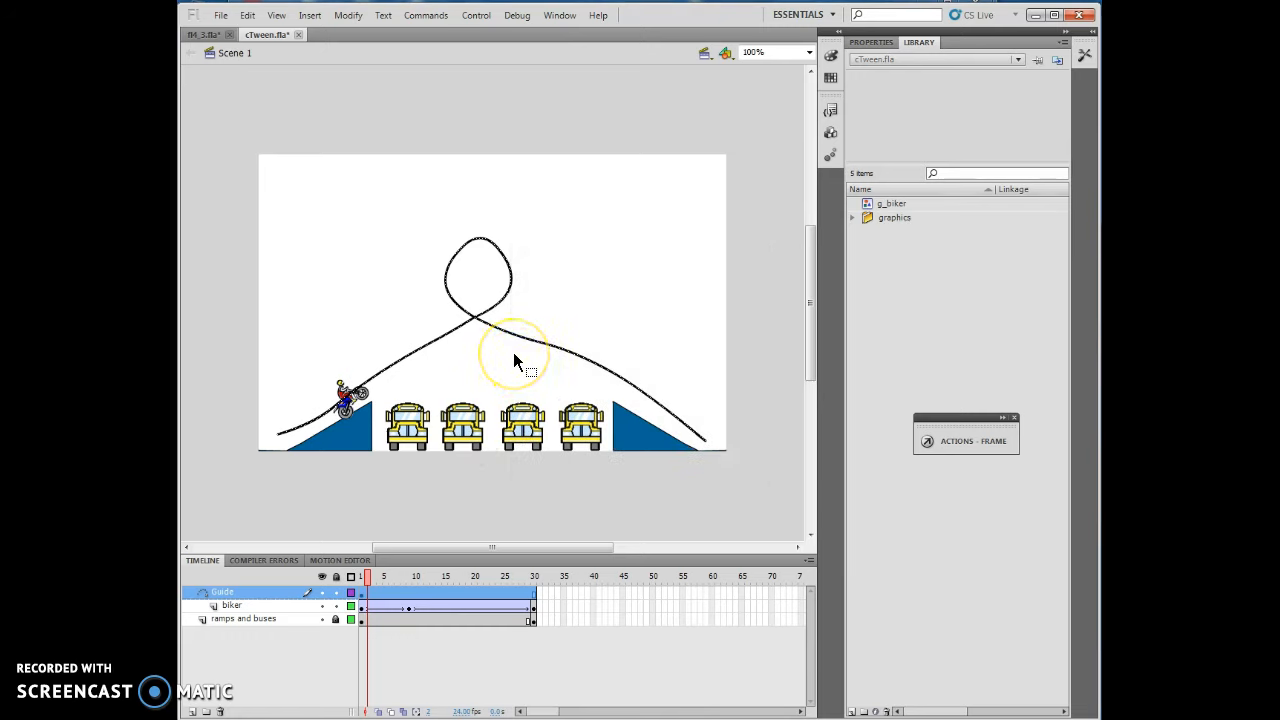
mouse_move(300, 436)
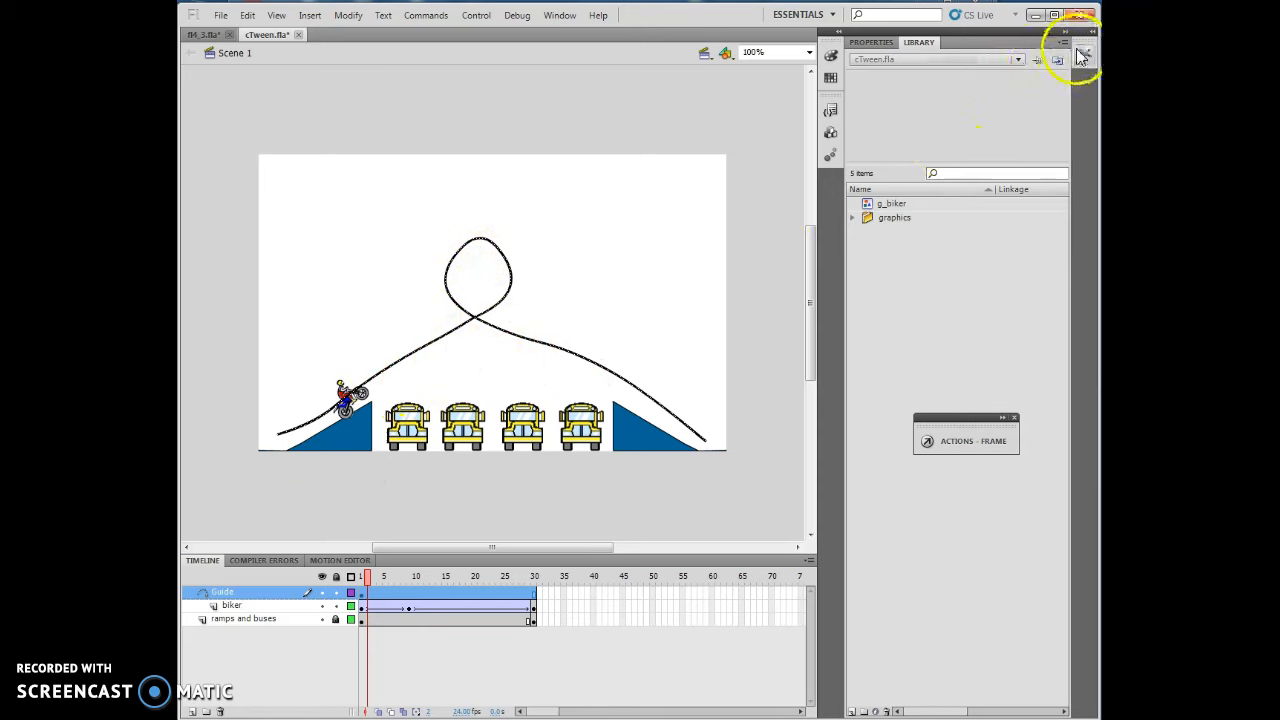
On frame 30, drag the biker until it snaps onto the right end of the guide path.
click(1084, 54)
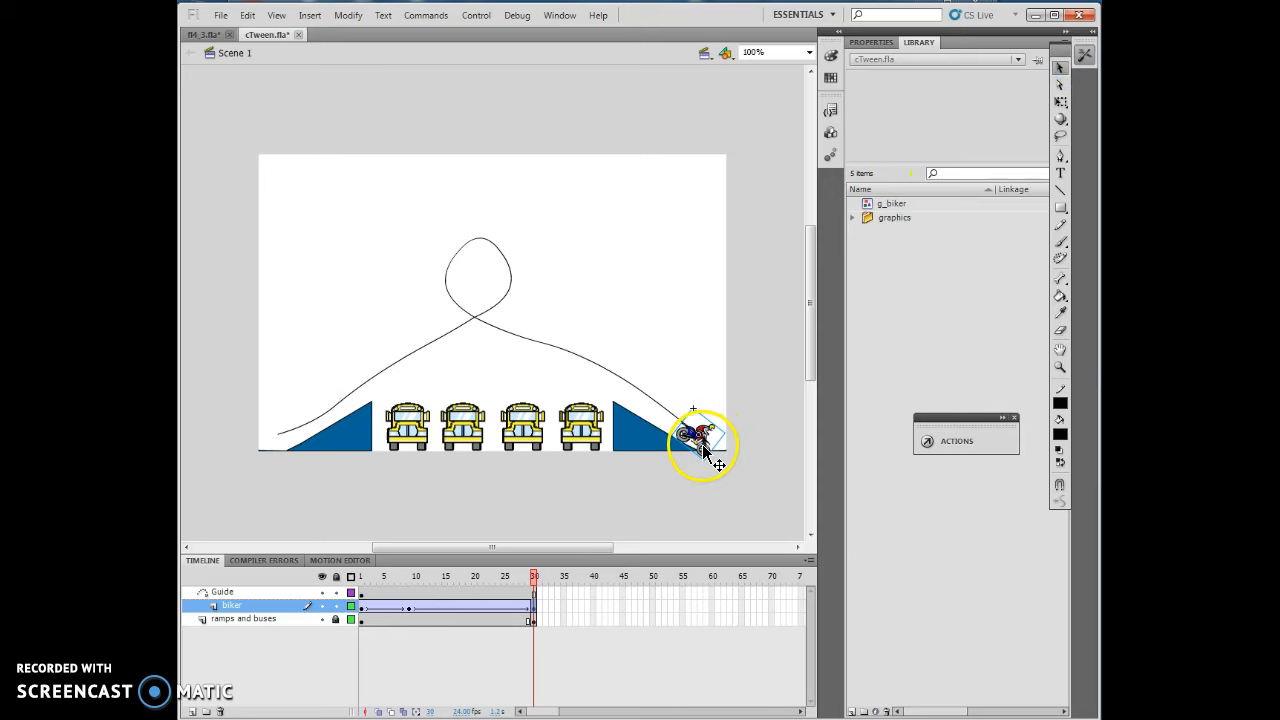
drag(700, 444, 684, 430)
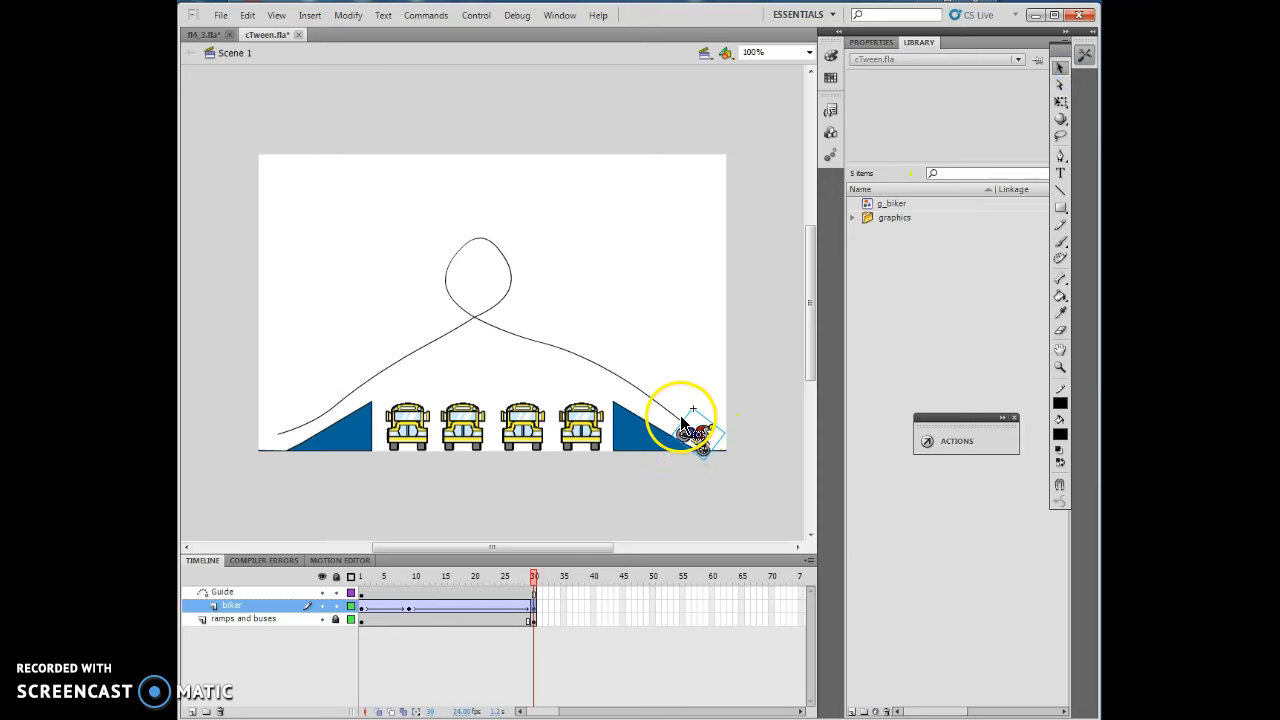
drag(684, 424, 700, 444)
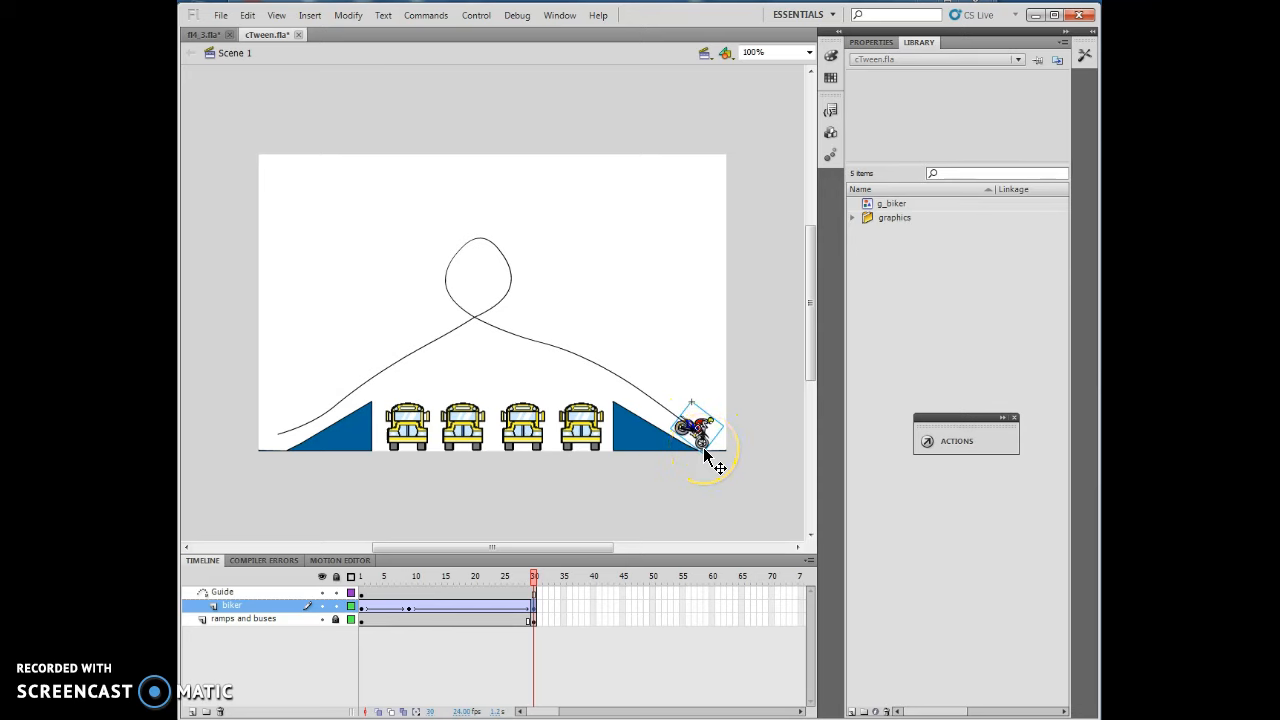
click(376, 576)
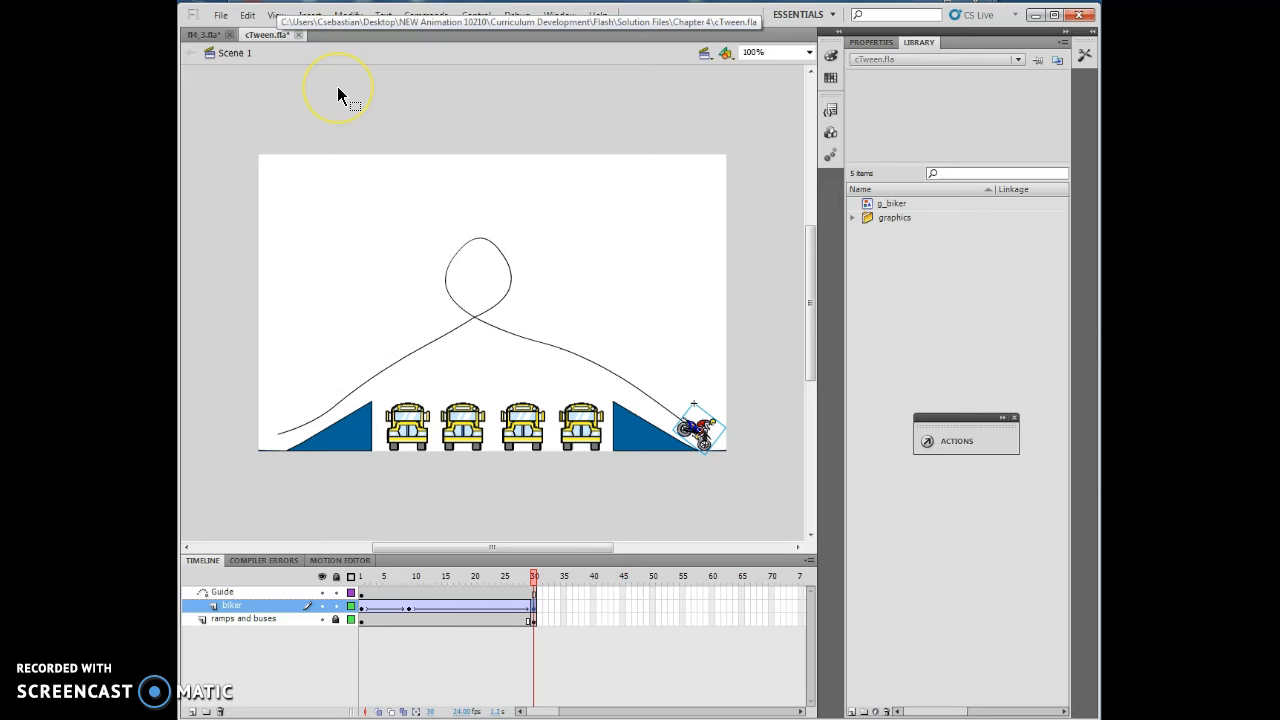
drag(534, 576, 480, 576)
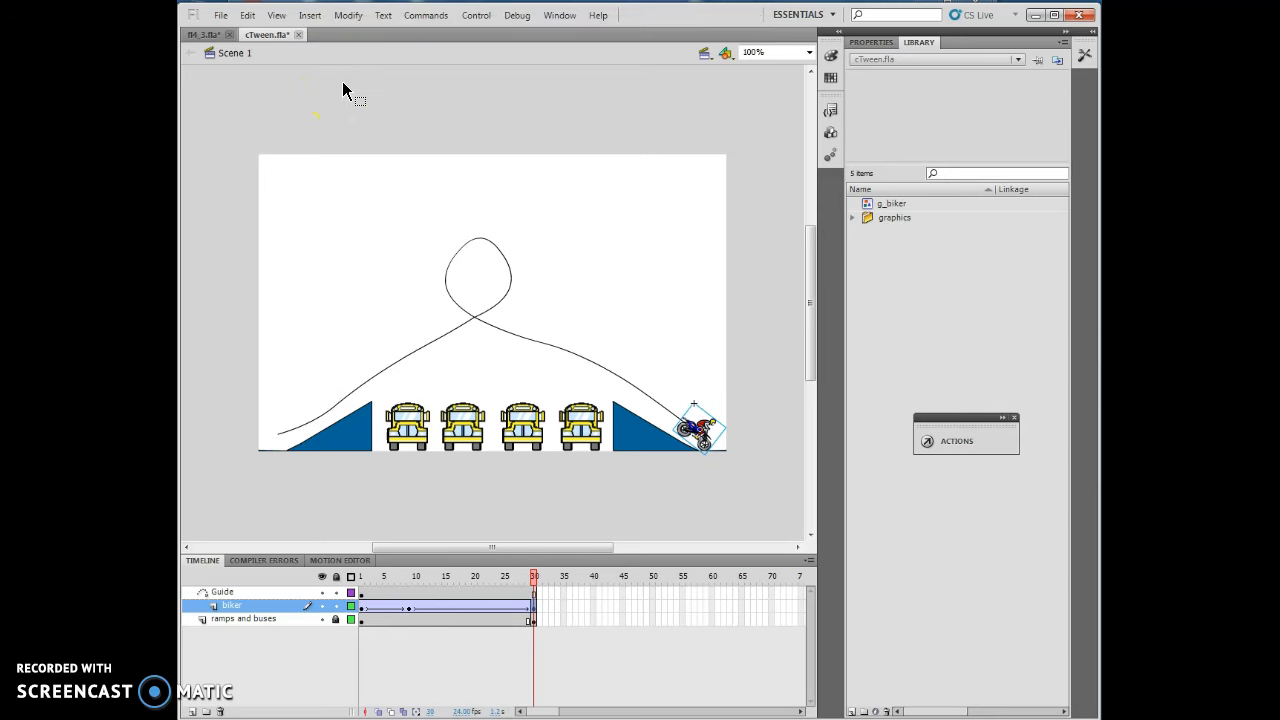
mouse_move(248, 14)
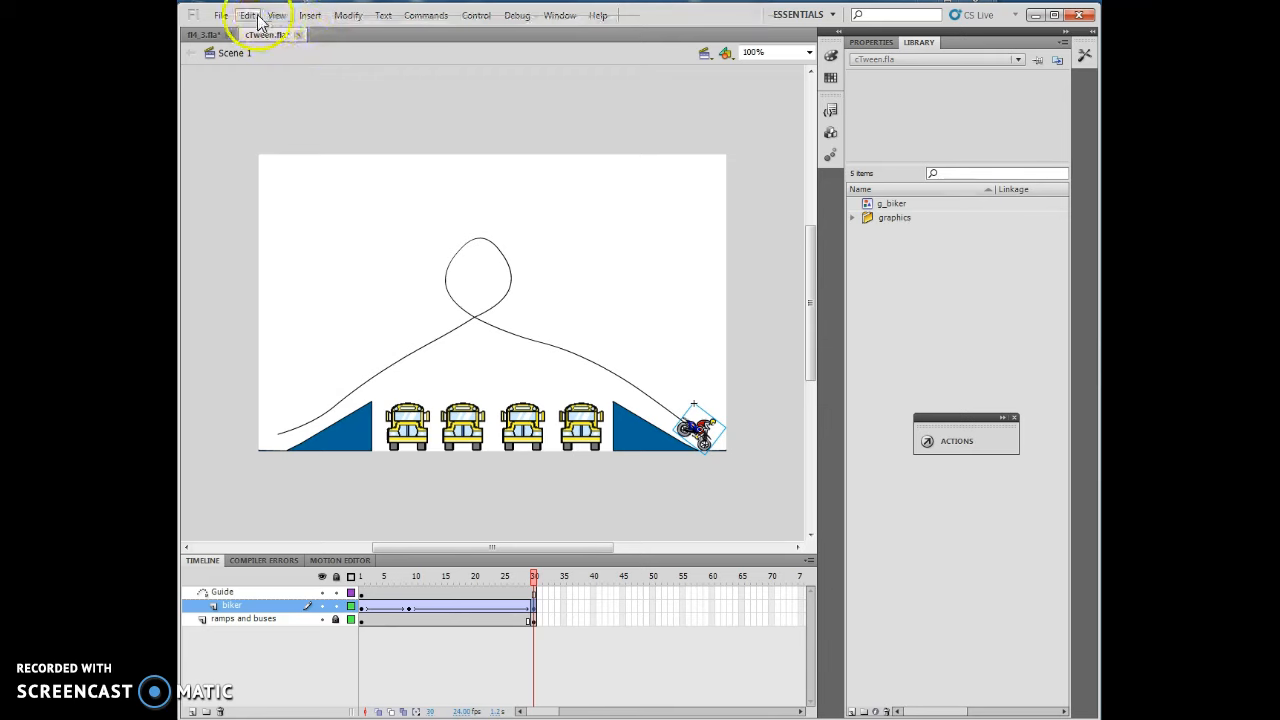
click(248, 14)
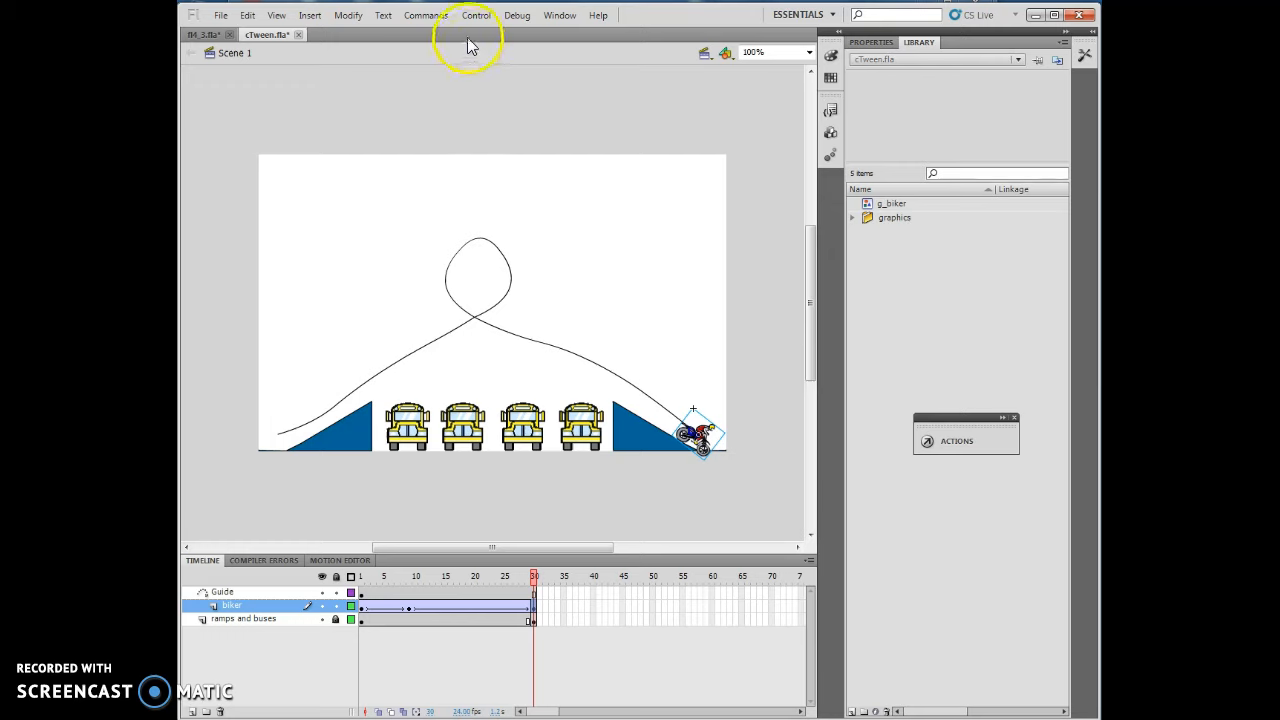
mouse_move(456, 78)
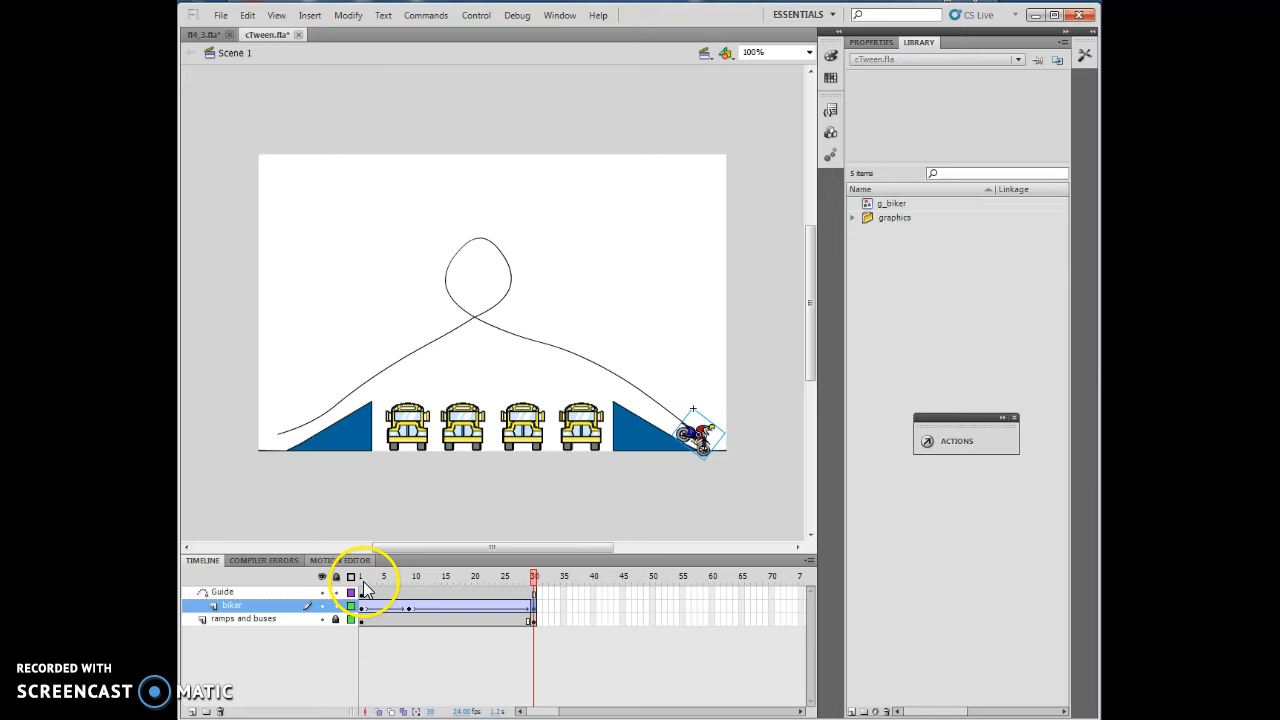
On frame 1, rotate the biker to match the path's slope, then return to frame 30.
click(360, 576)
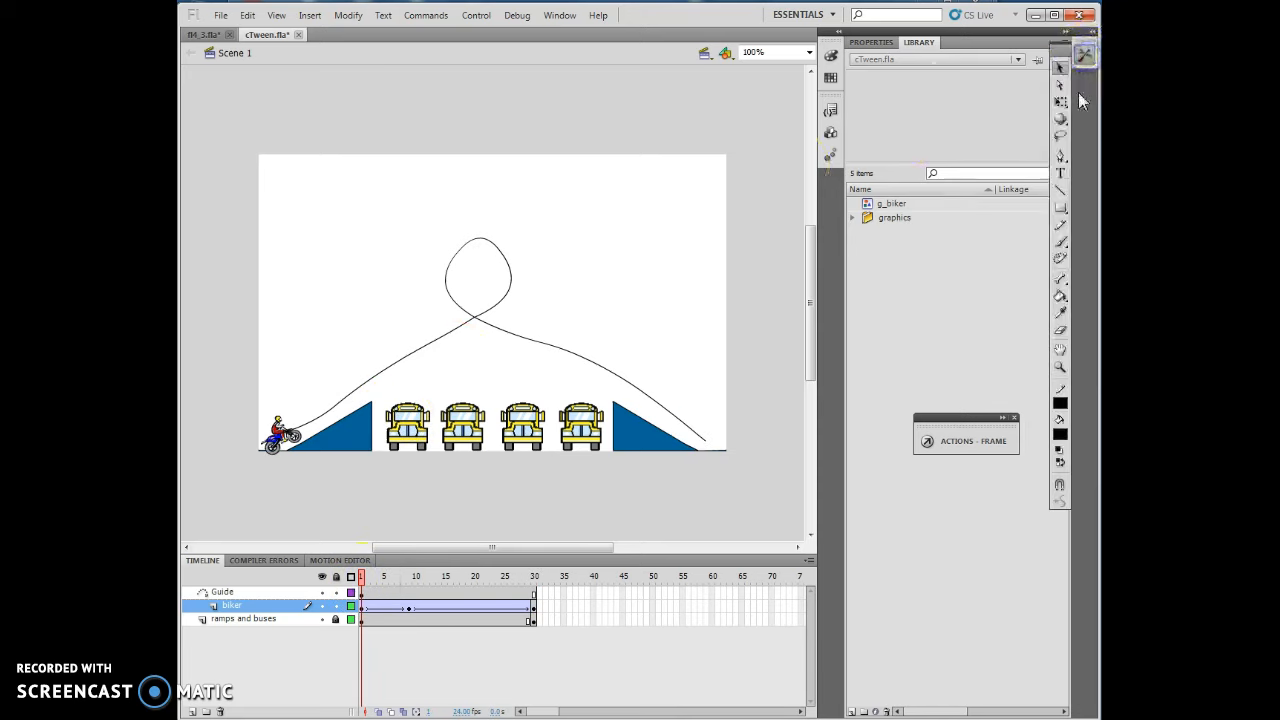
click(284, 432)
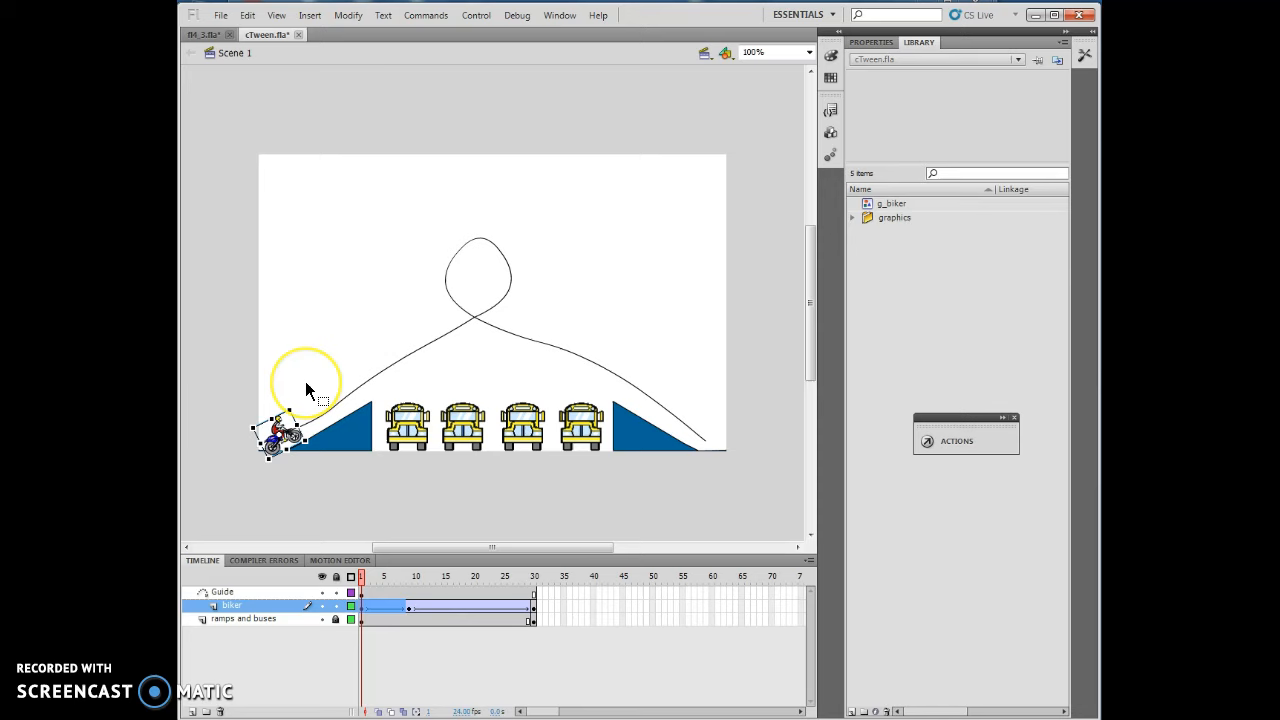
mouse_move(964, 112)
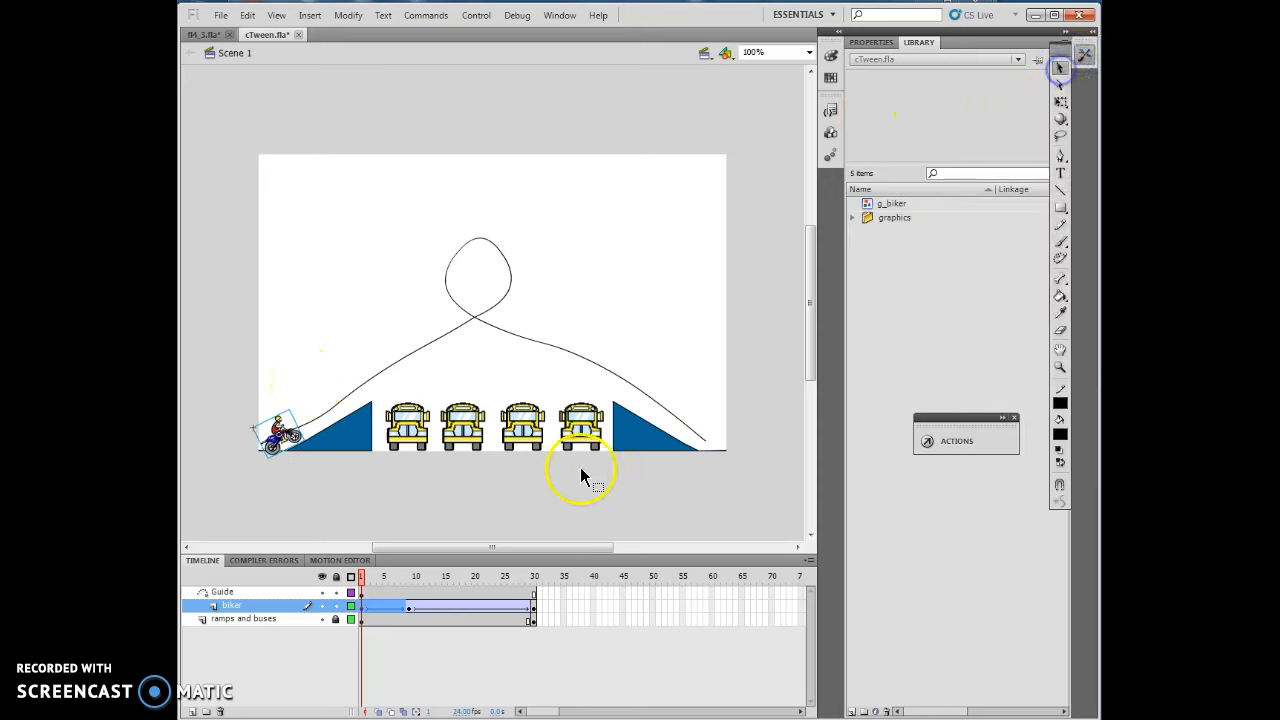
click(534, 576)
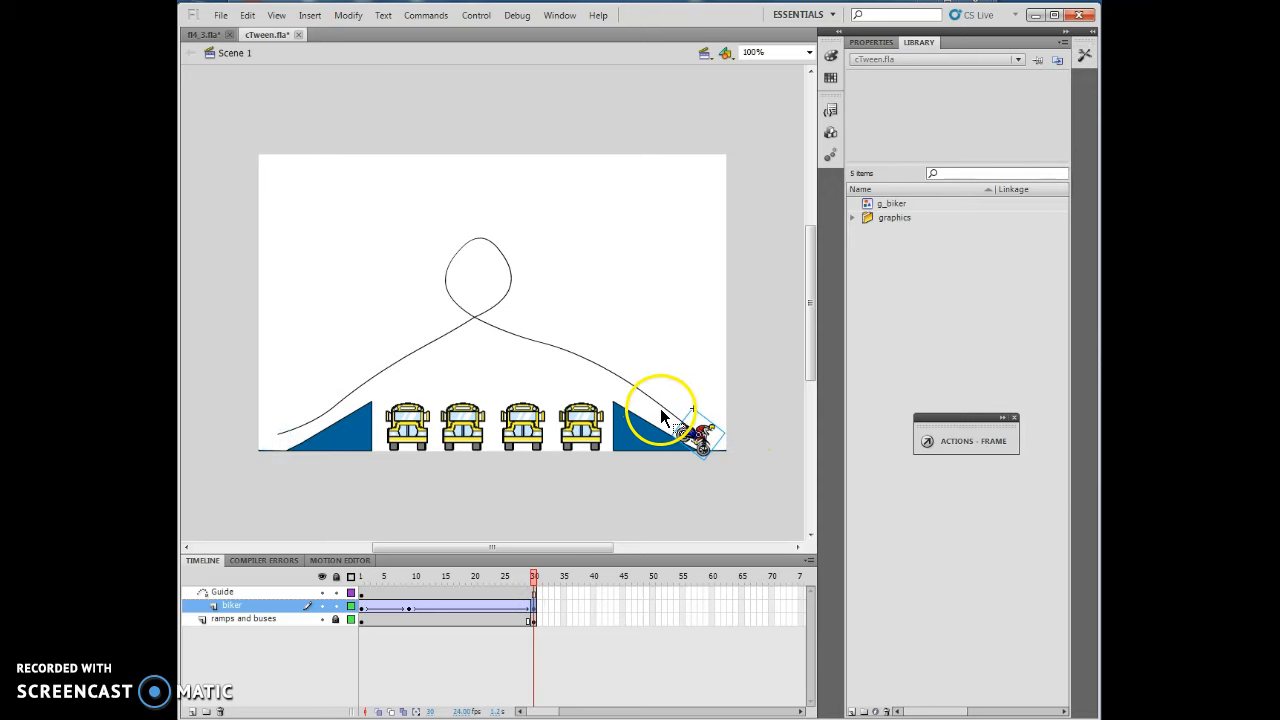
mouse_move(756, 382)
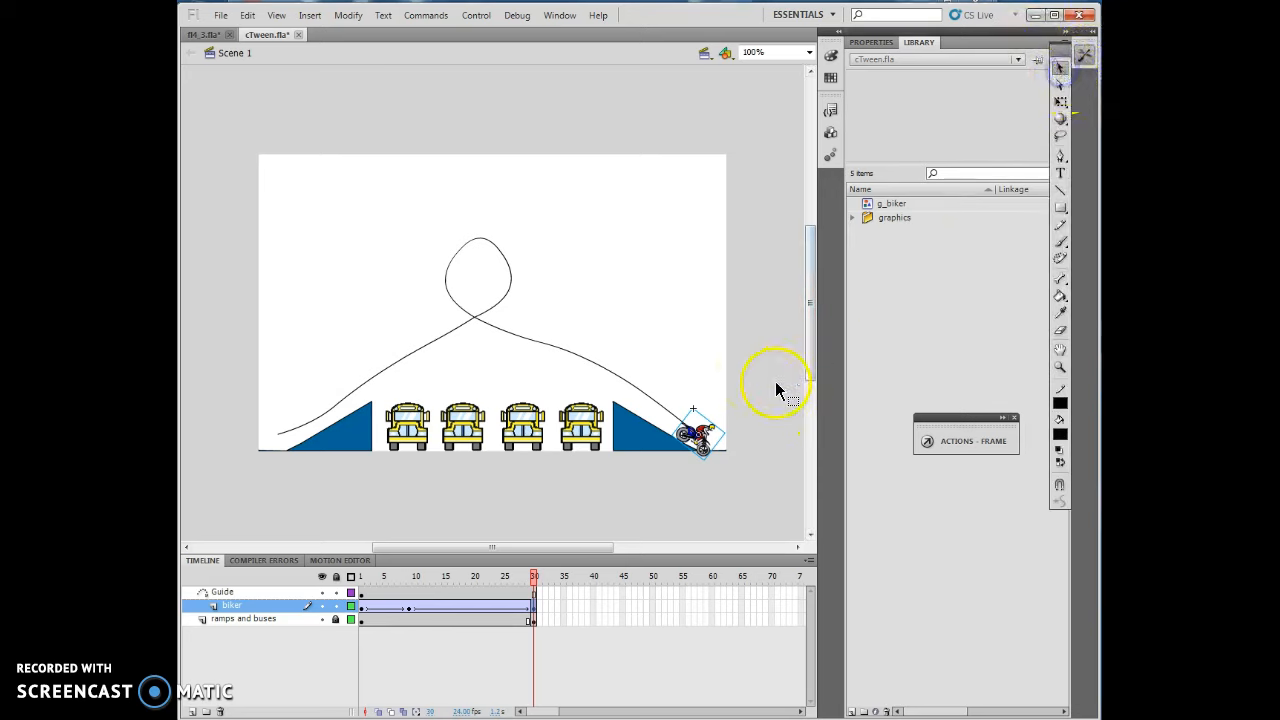
Show the frame Properties and select a biker tween frame to reach its Tweening settings.
click(870, 42)
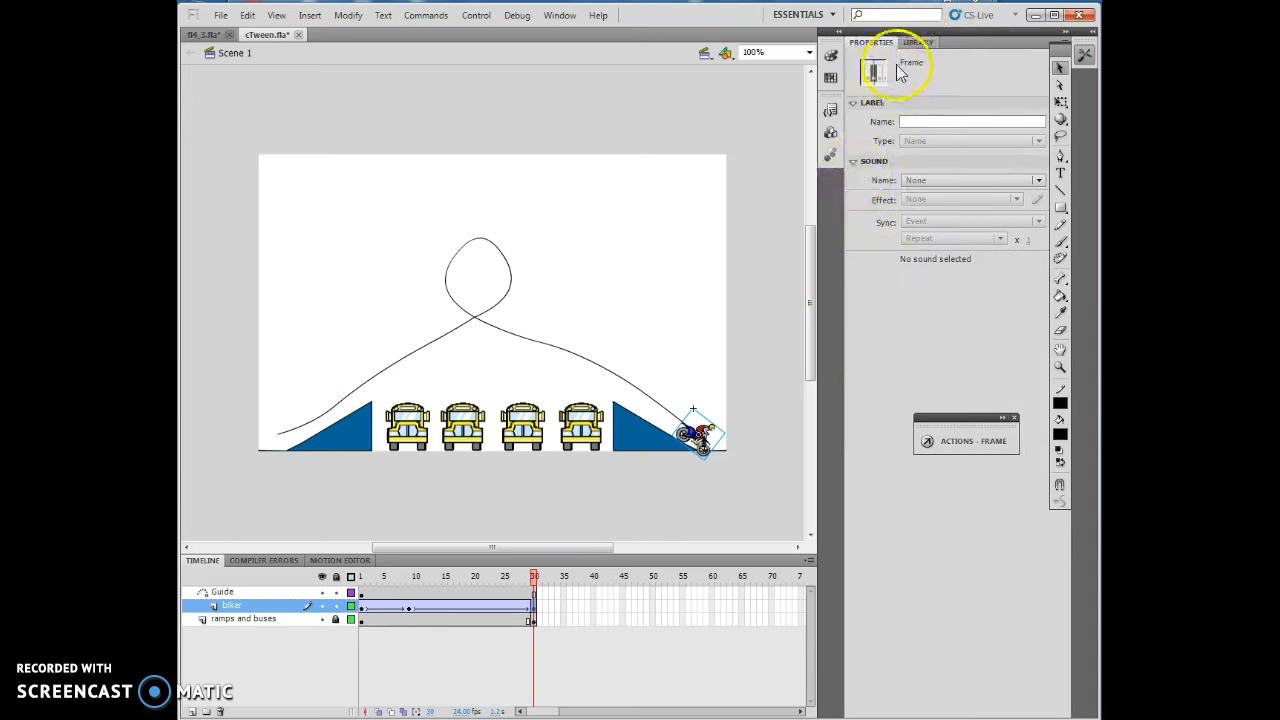
click(696, 436)
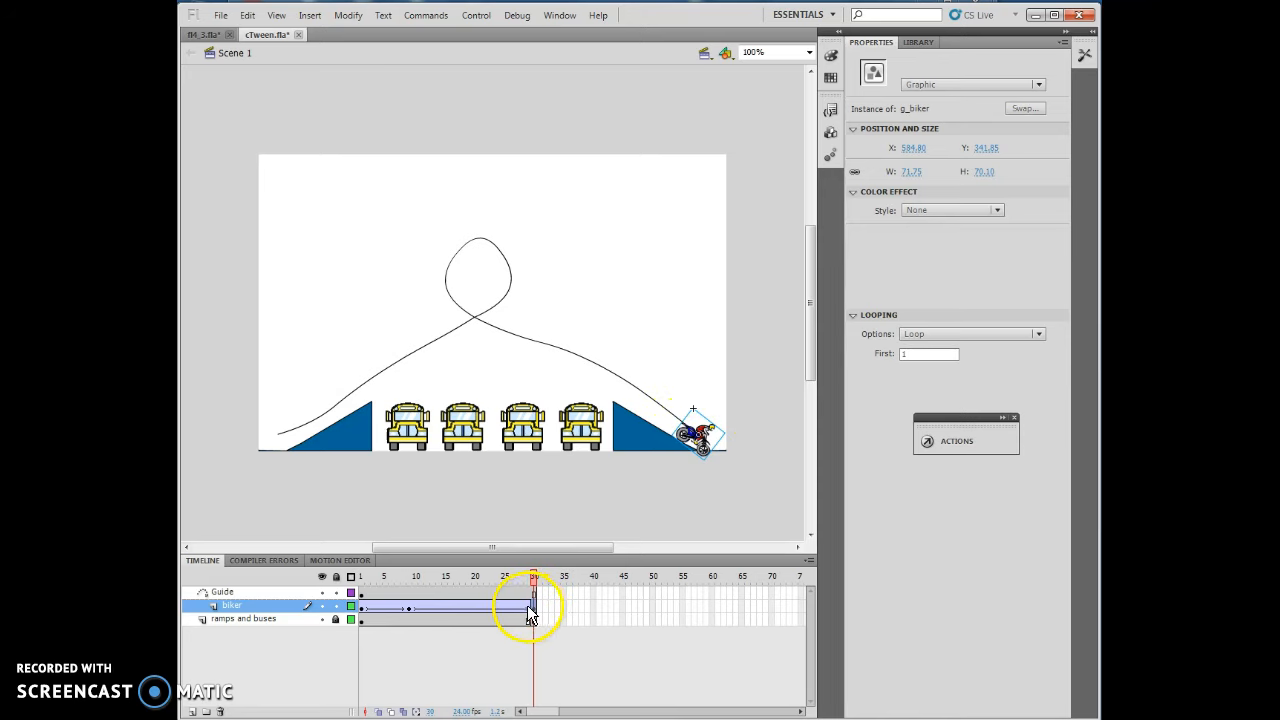
click(532, 594)
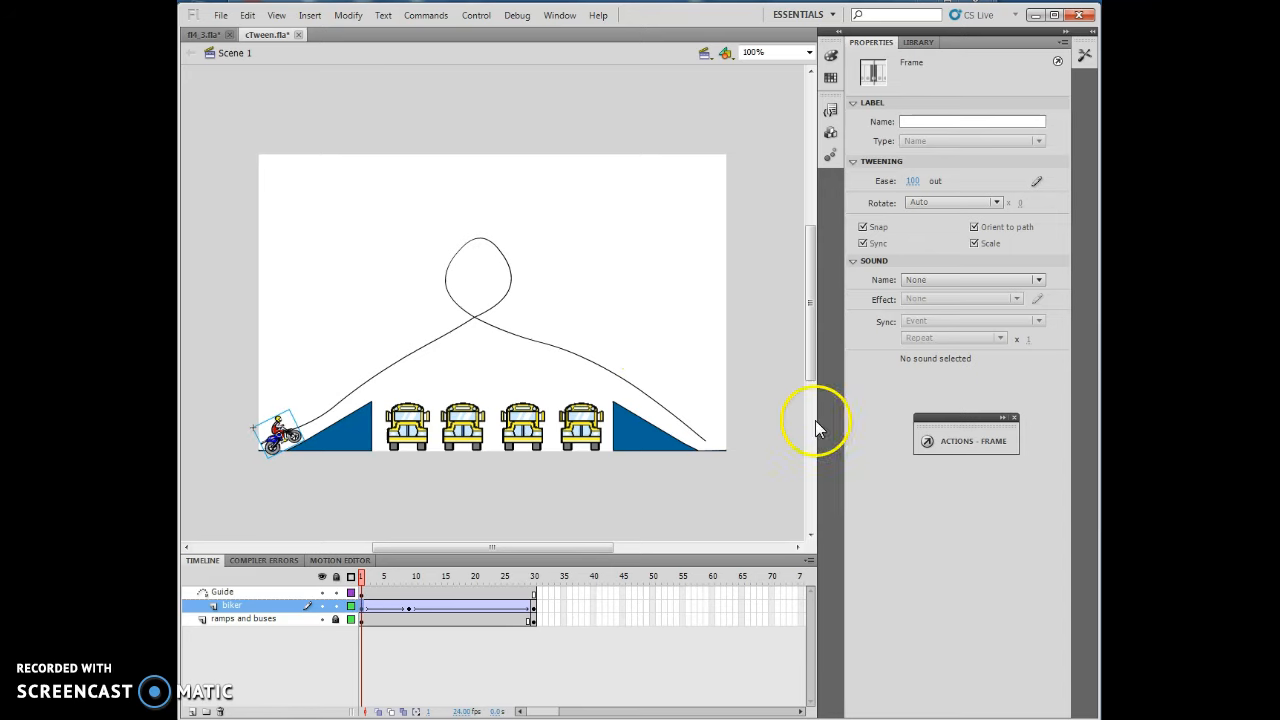
mouse_move(912, 180)
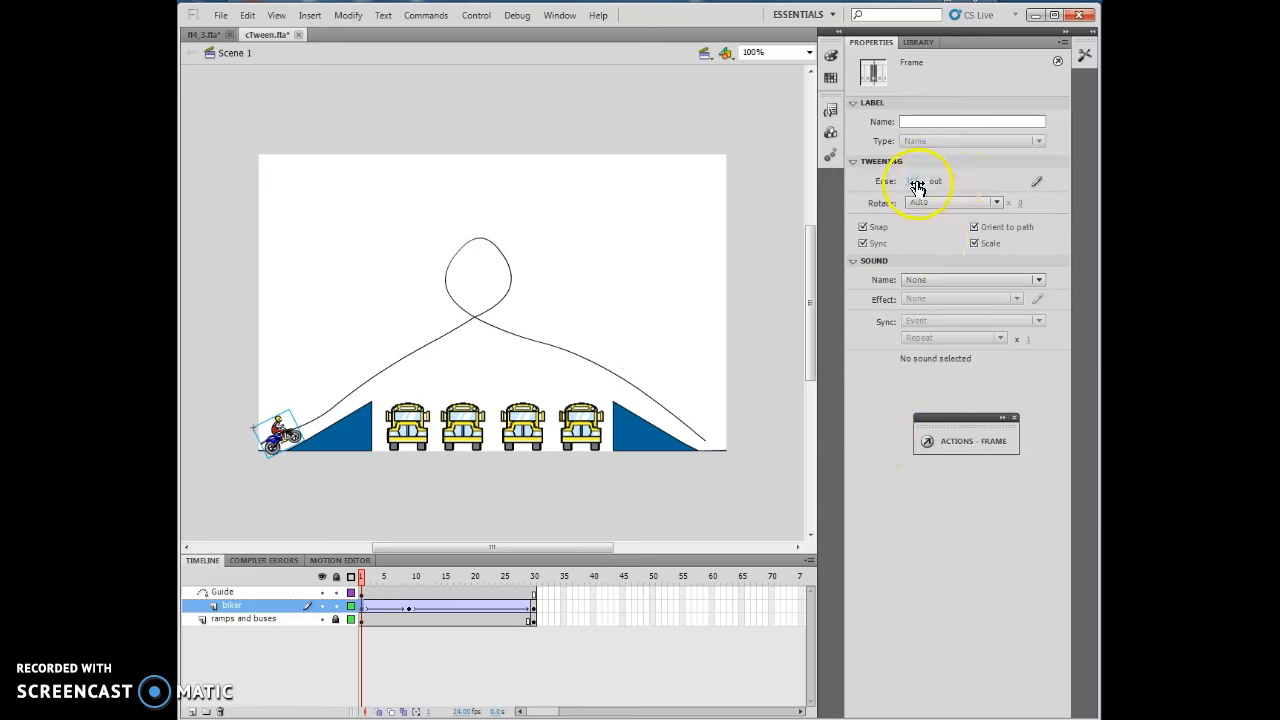